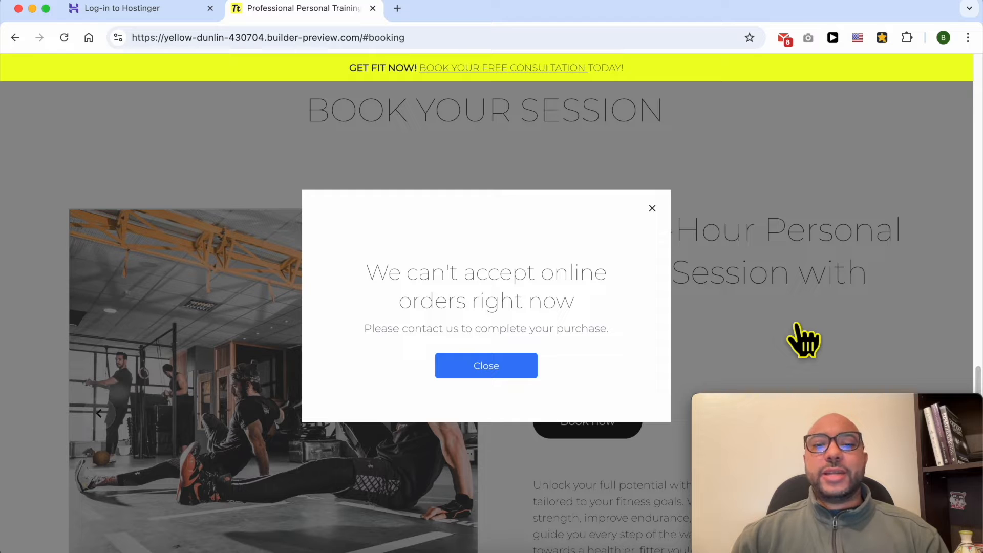
- Try booking the 1-hour session for December 20 at 6:15 AM, hitting the can't-accept-orders notice
click(485, 365)
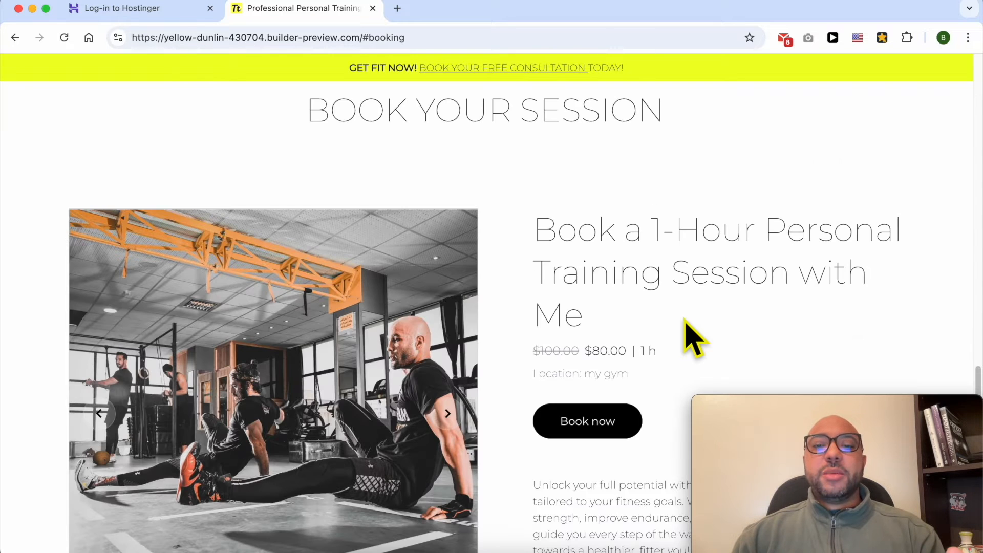
click(586, 421)
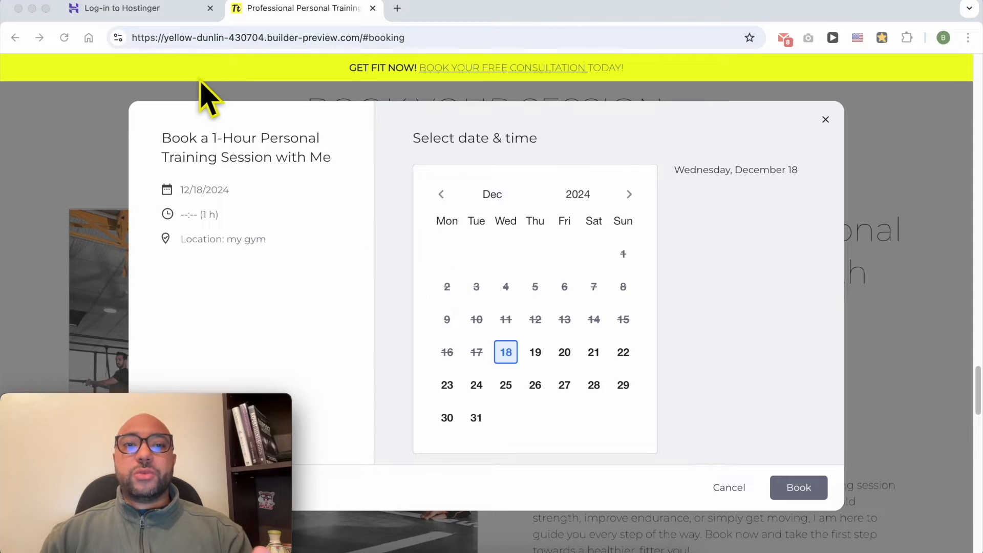
click(563, 352)
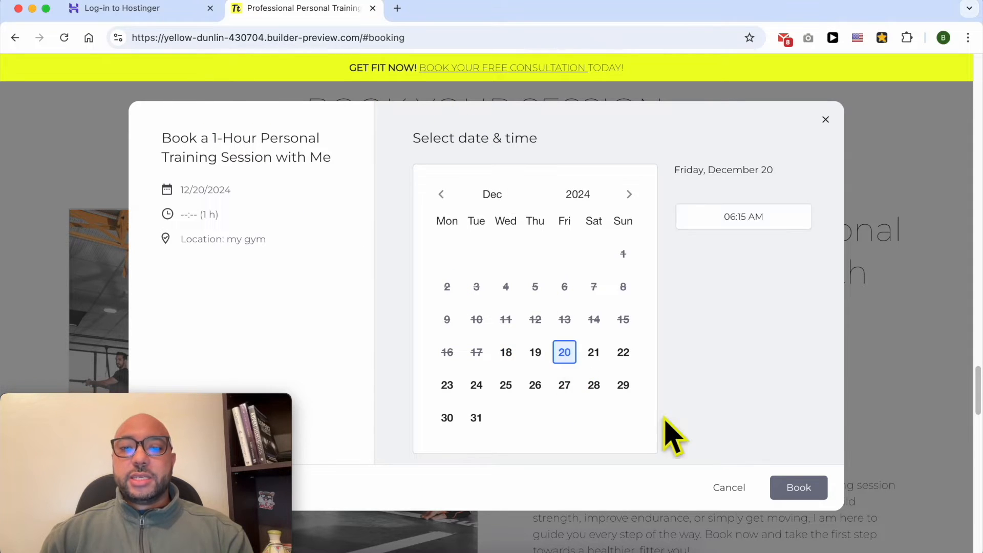
click(743, 216)
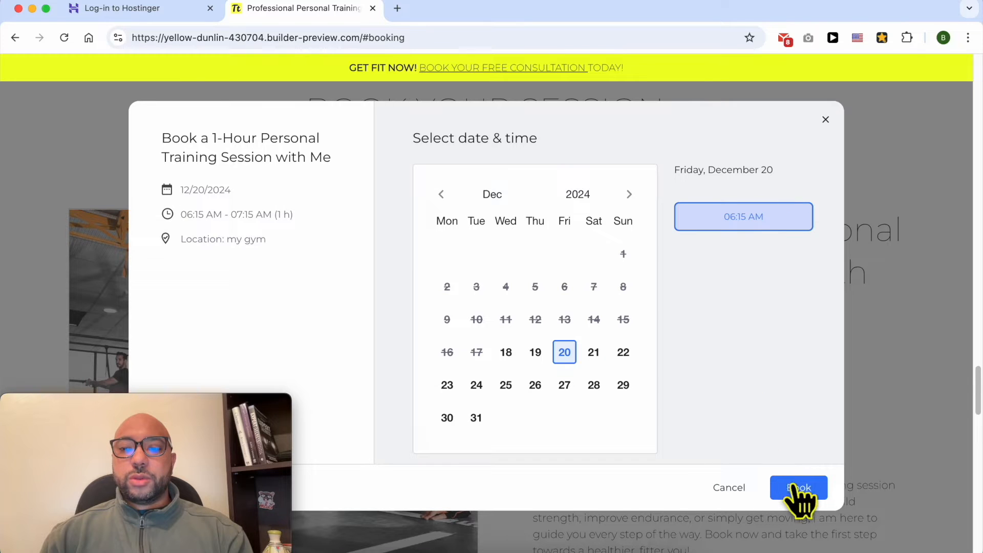
click(797, 487)
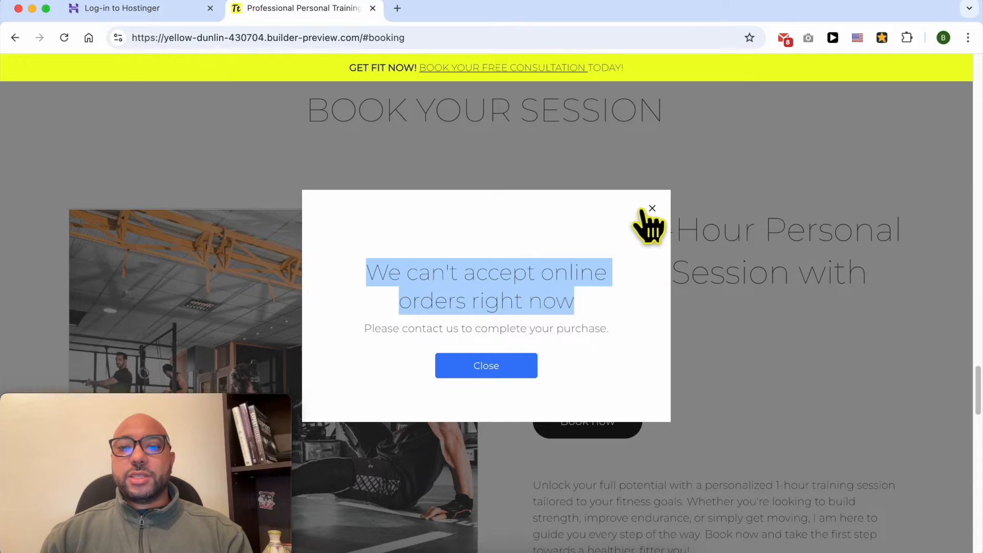
click(651, 208)
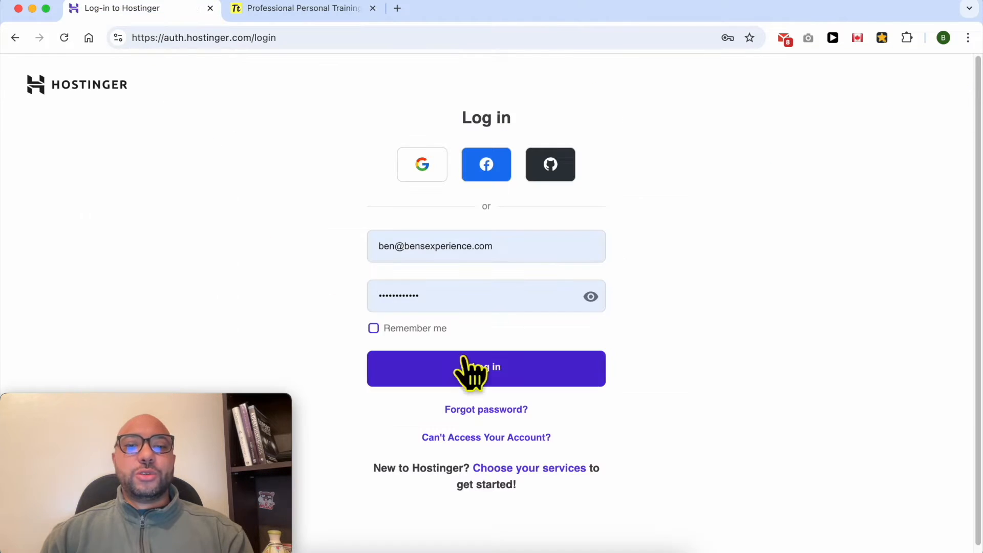
- Log in to hPanel and manage the store for the yellow-dunlin preview site
click(486, 369)
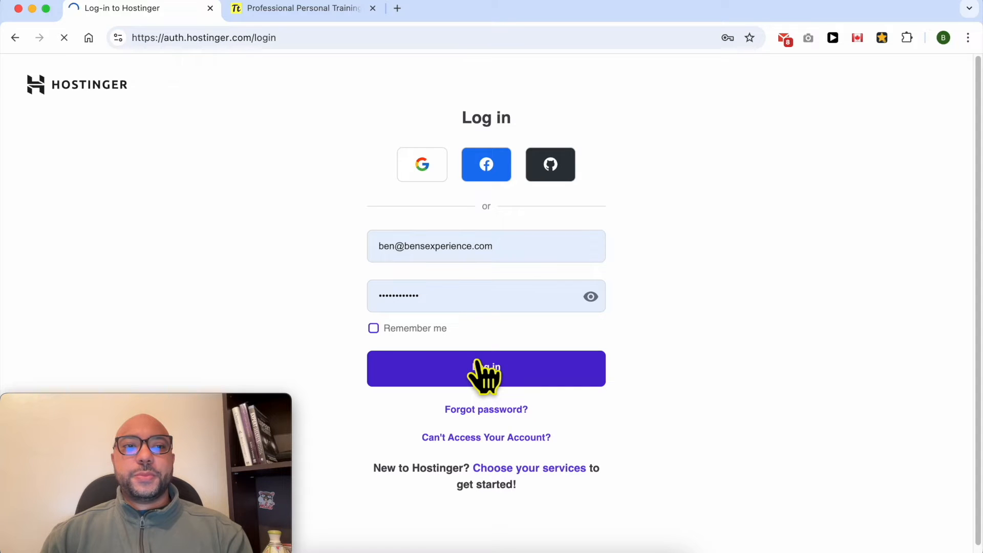
click(485, 368)
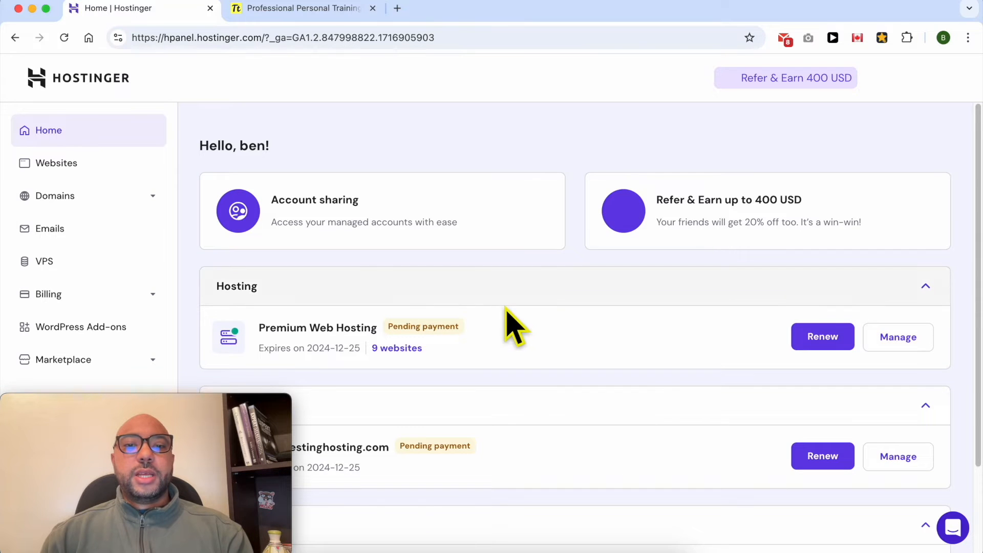
click(56, 163)
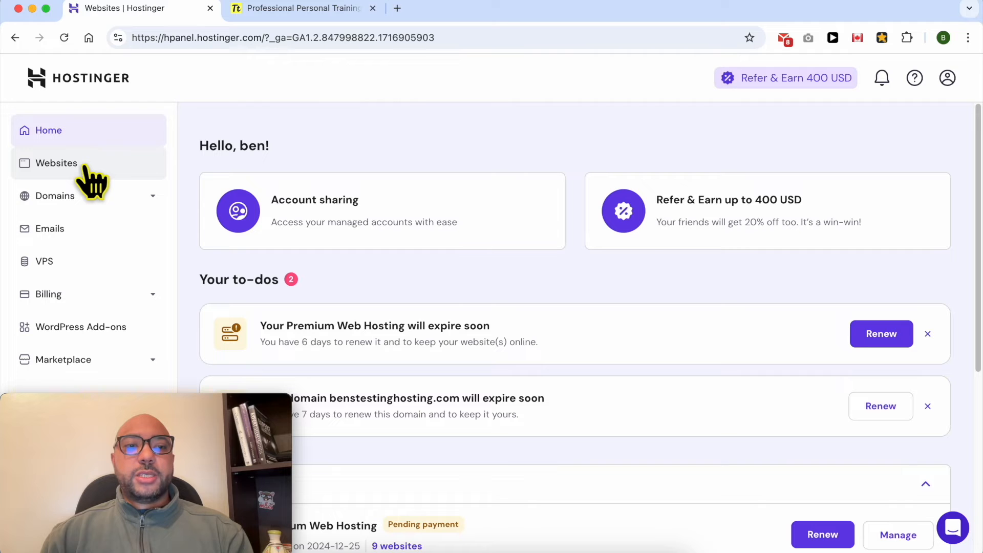
click(57, 162)
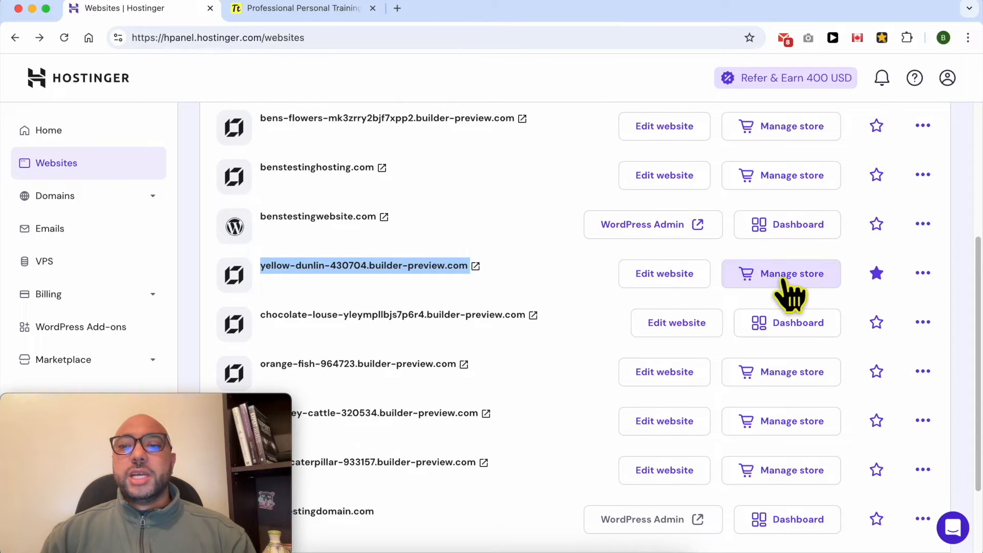
click(780, 274)
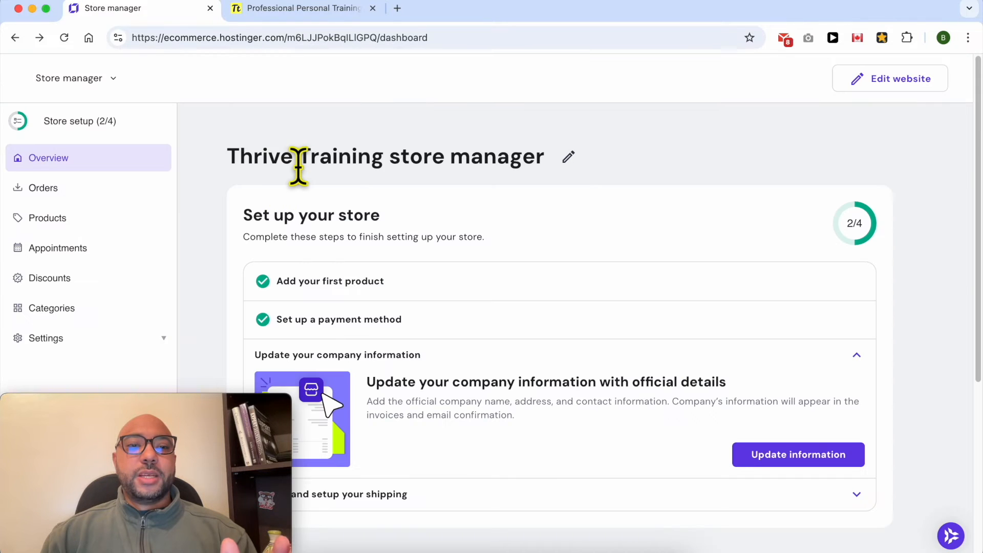
mouse_move(101, 316)
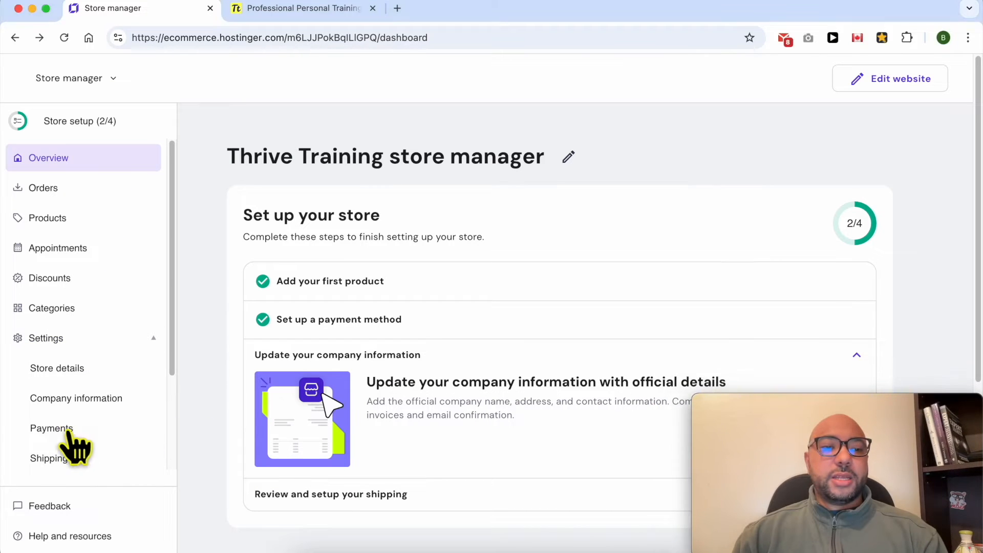
- Go to the store's Payments settings from the sidebar
click(51, 428)
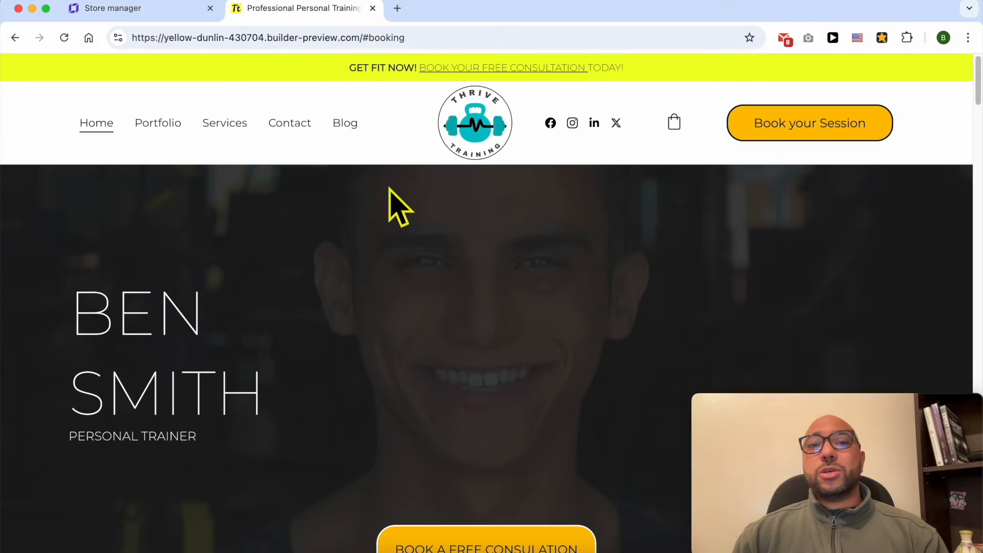
- Retry the December 20, 6:15 AM booking on the preview site, then return to Store manager
scroll(down, 3)
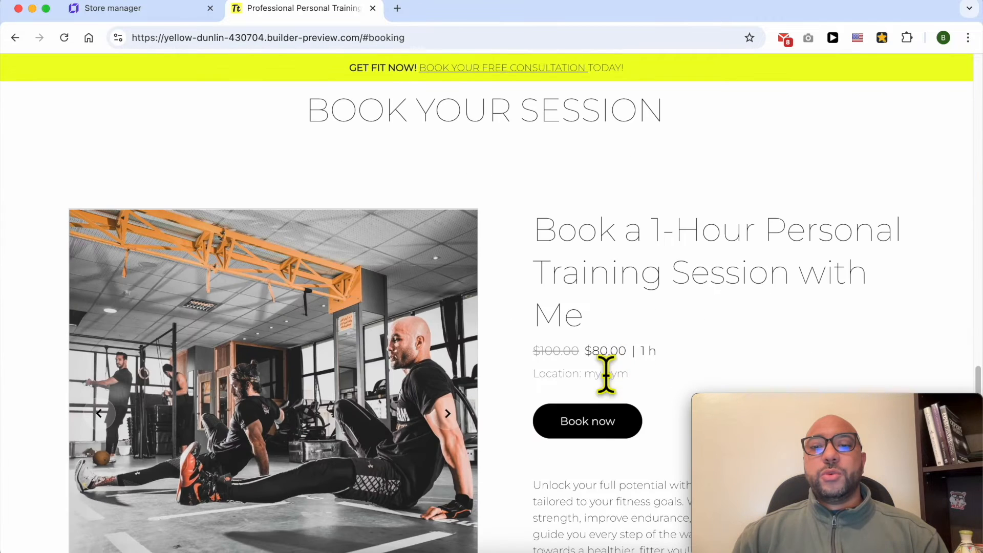
click(587, 421)
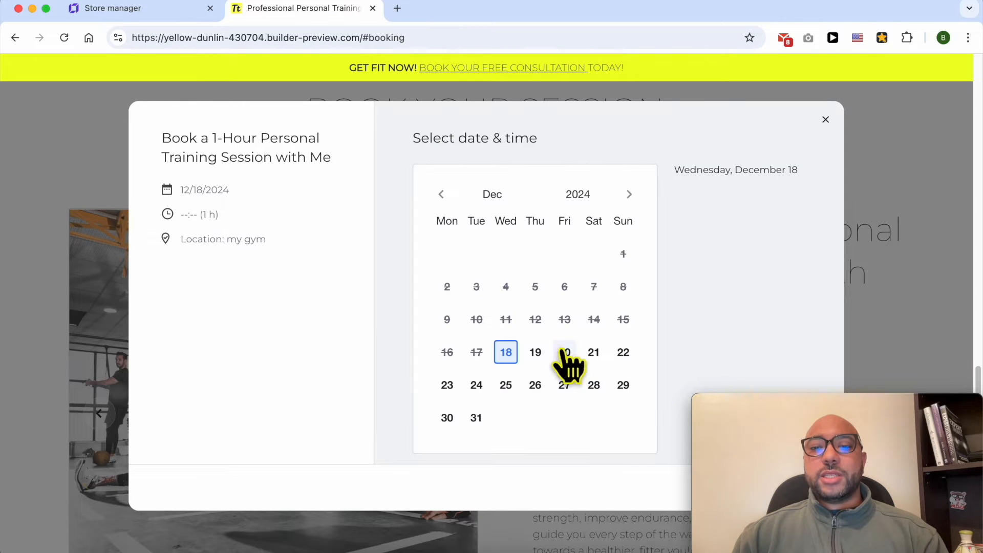
click(563, 351)
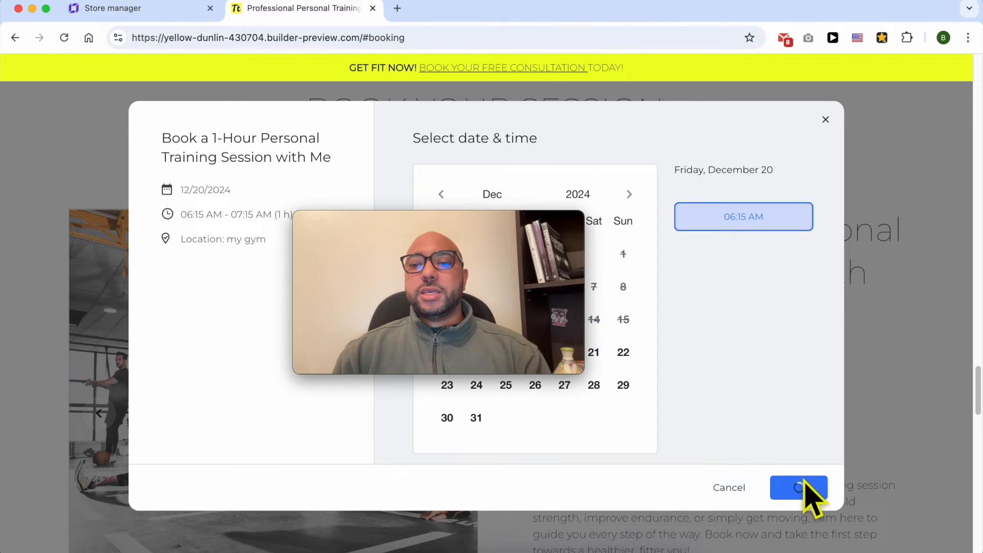
click(797, 488)
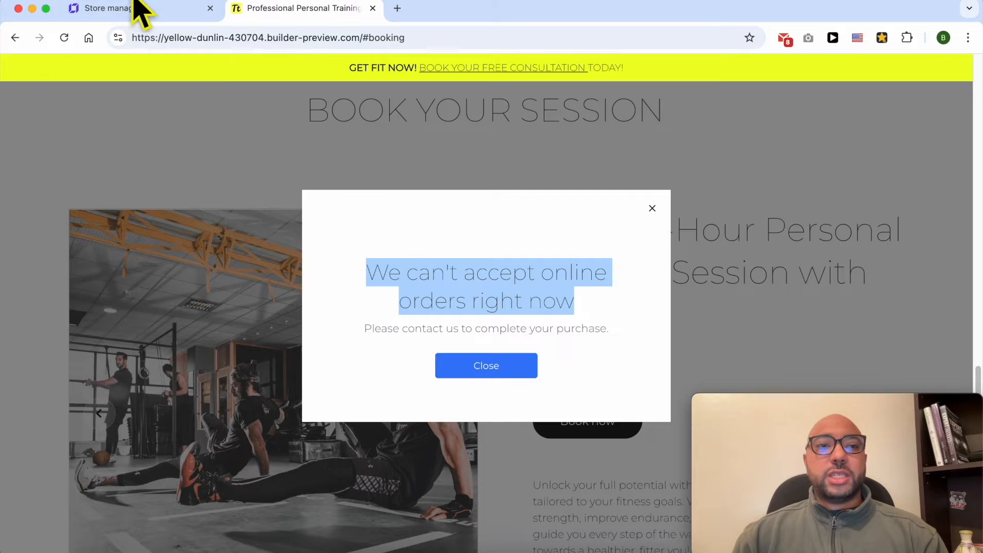
click(106, 9)
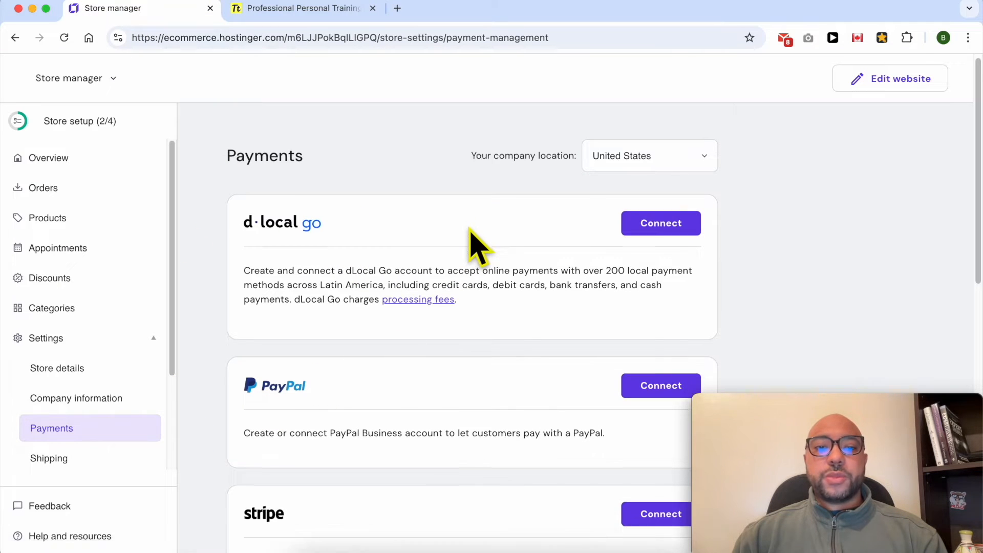
- Scroll past dLocal Go, PayPal and Stripe to the Manual payment form
scroll(down, 3)
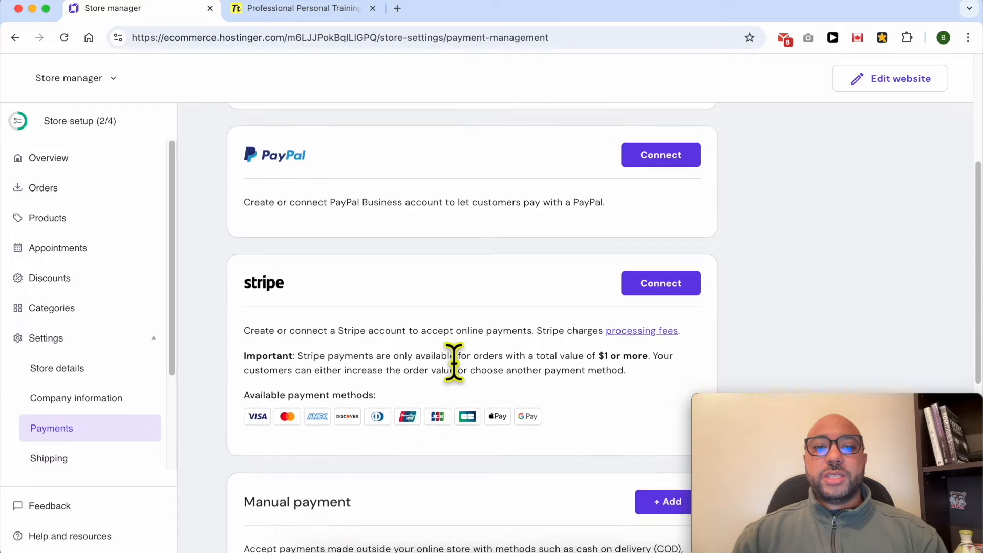
scroll(down, 3)
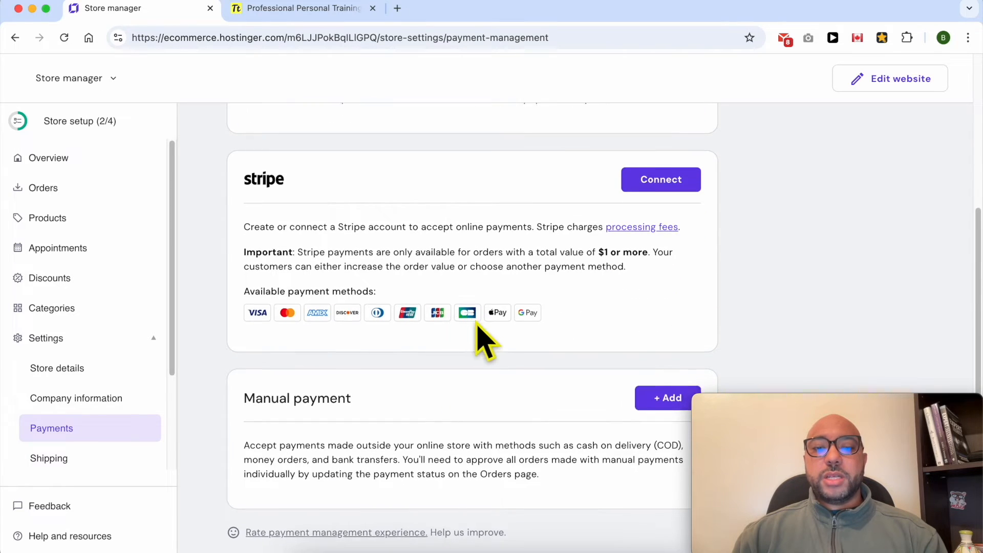
scroll(down, 3)
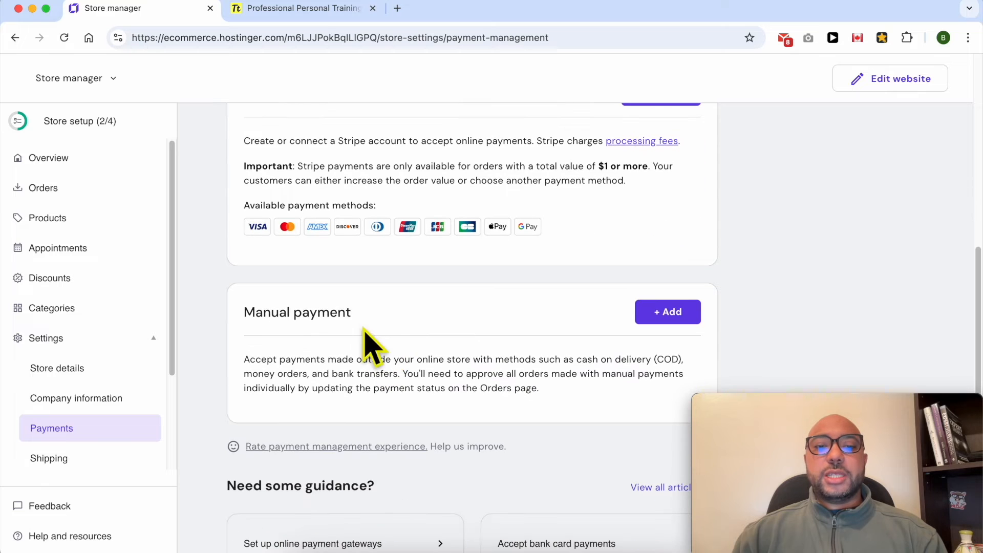
double_click(297, 313)
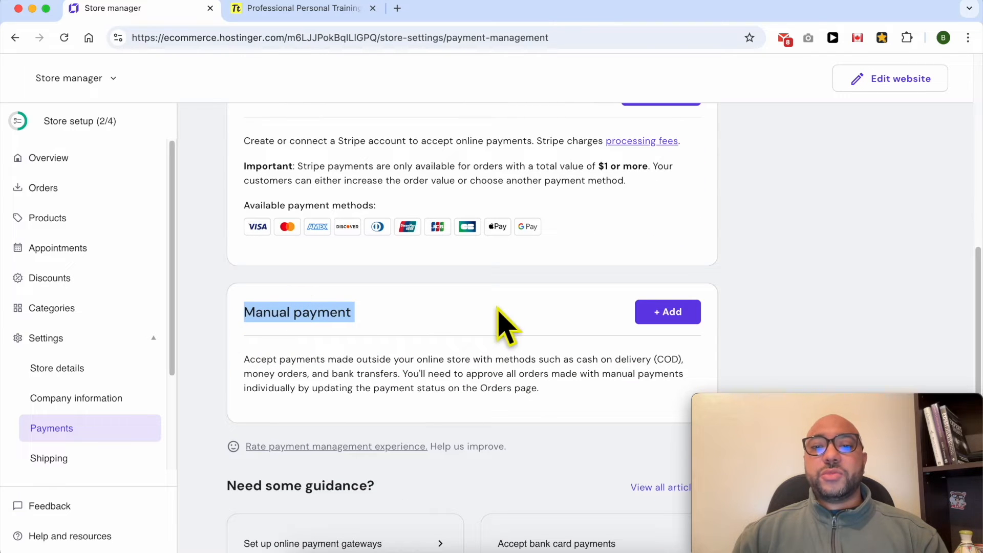
click(666, 311)
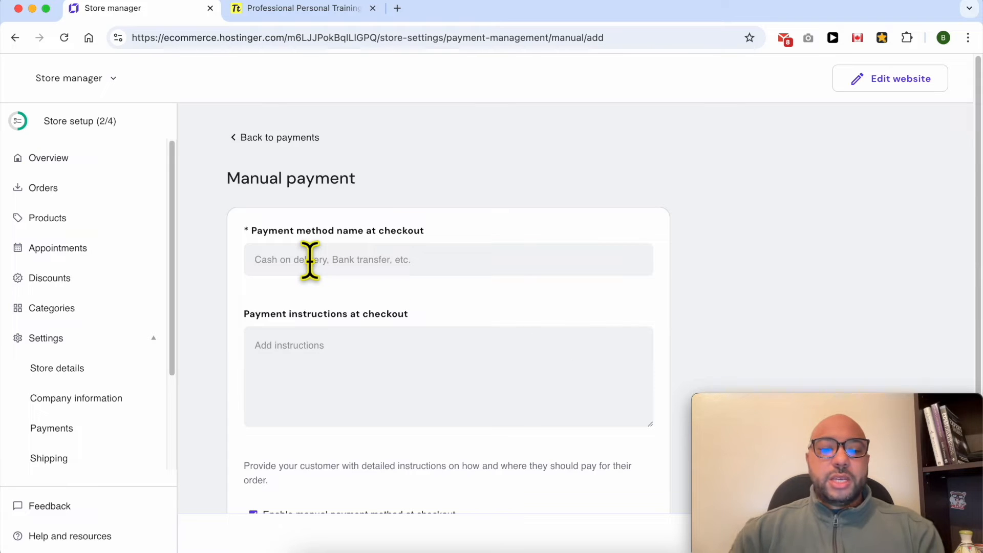
- Save a manual payment method named 'Cash on Delivery', enabled at checkout
text(Cash on De)
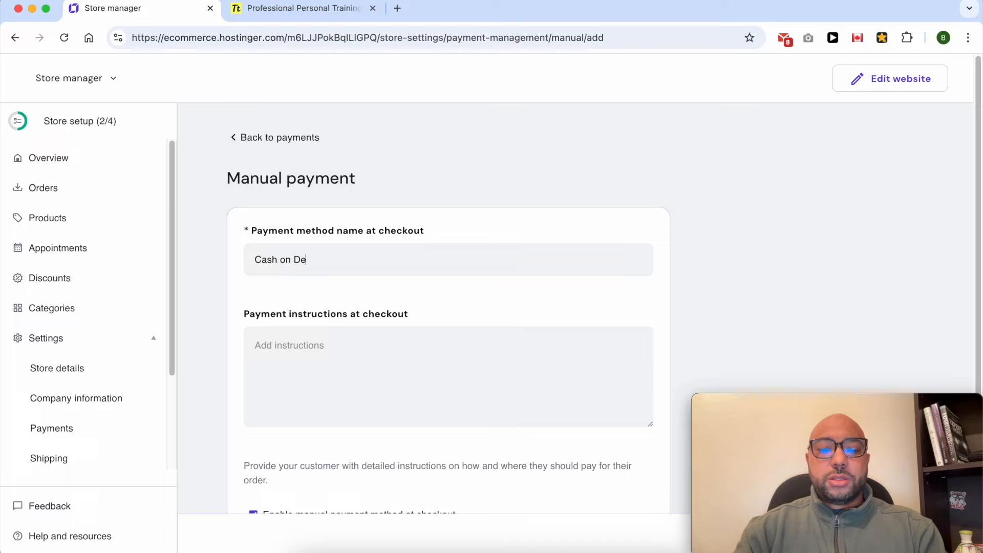
text(livery)
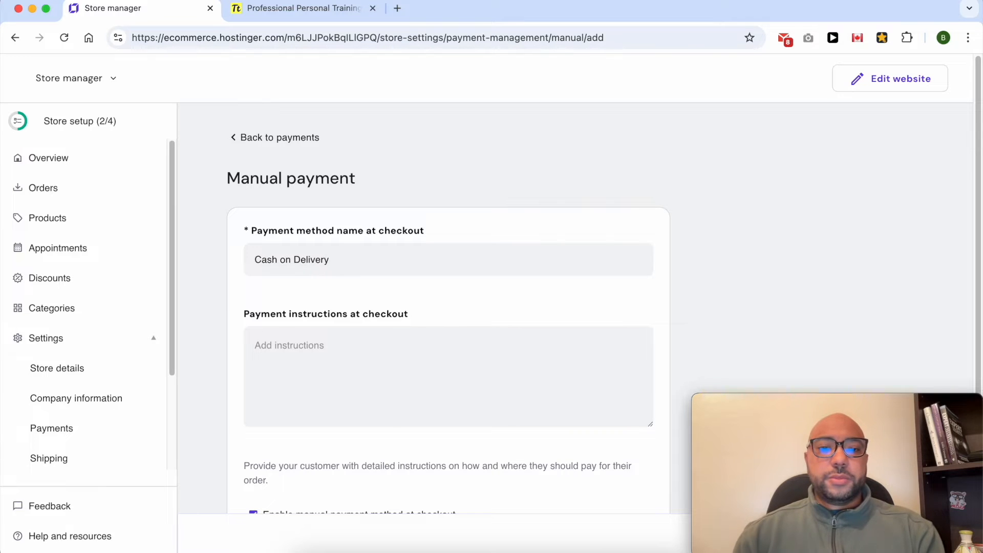
scroll(down, 3)
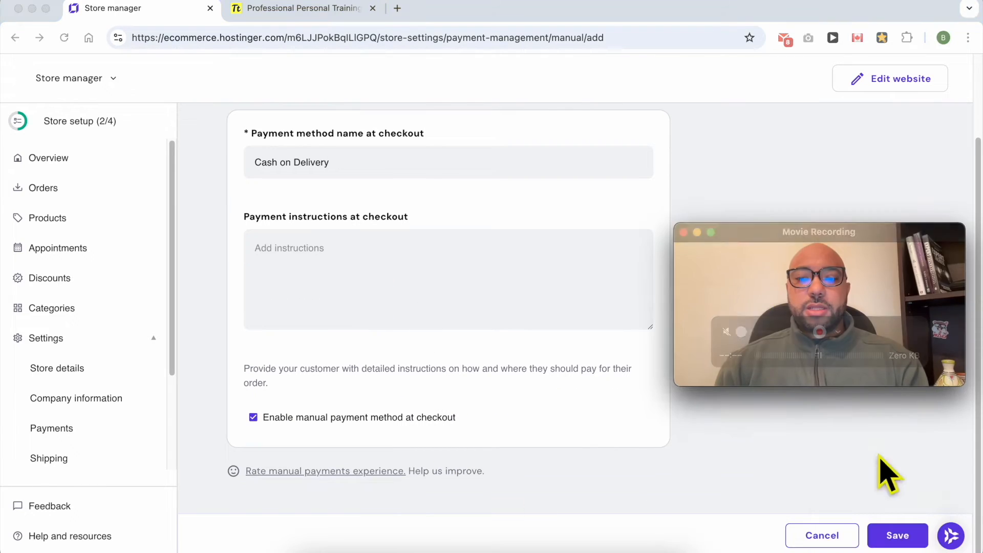
click(897, 534)
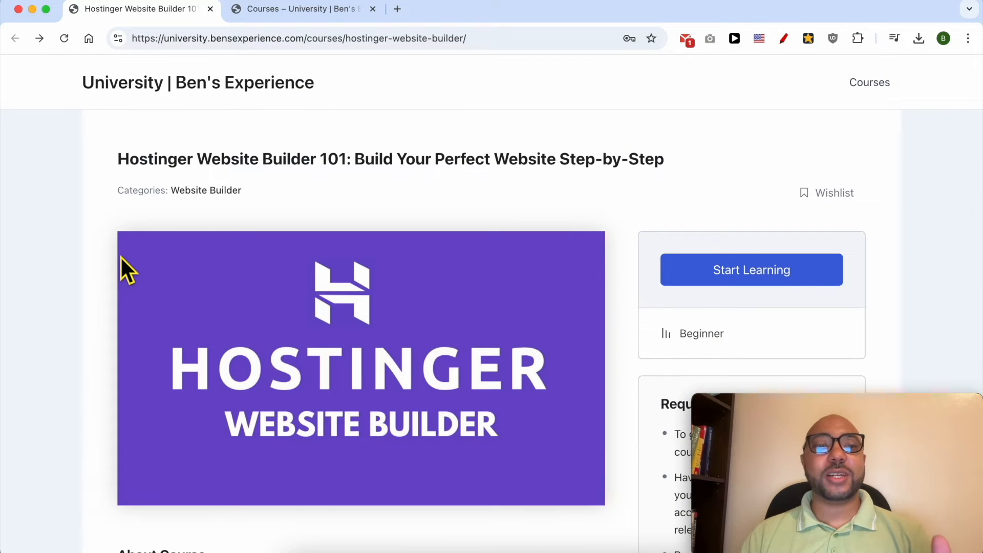
- Browse the Hostinger Website Builder course, expanding Website Setup and Design and Content Creation lessons
drag(117, 158, 311, 159)
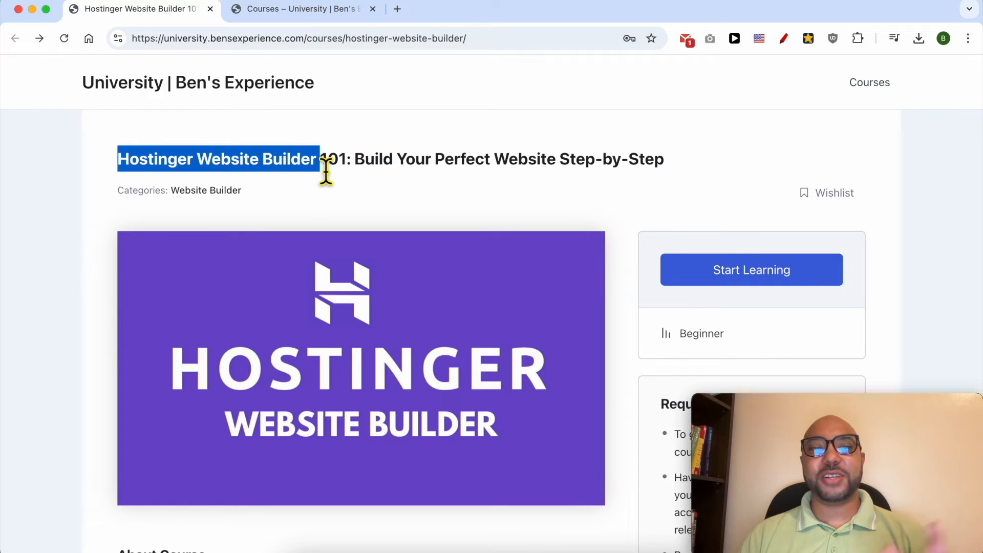
scroll(down, 3)
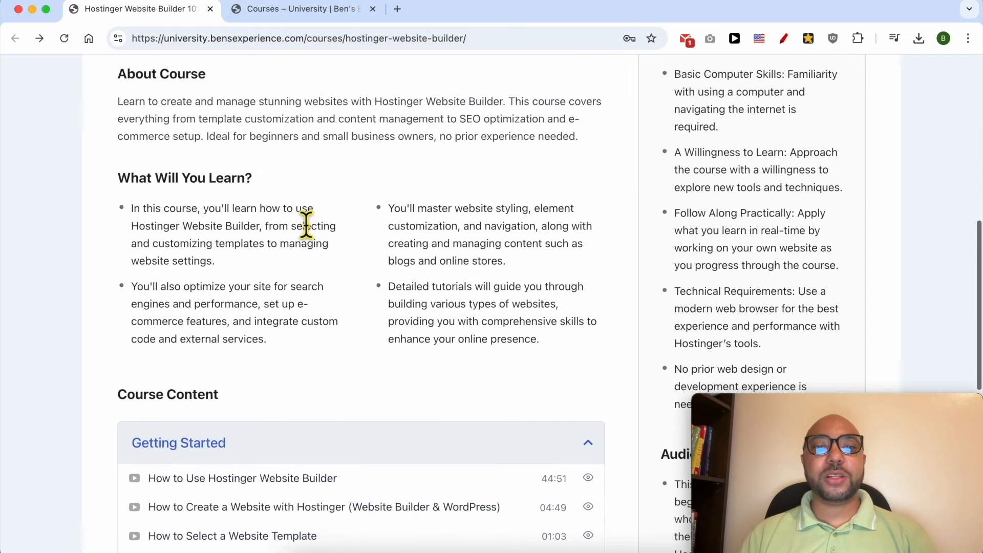
scroll(down, 3)
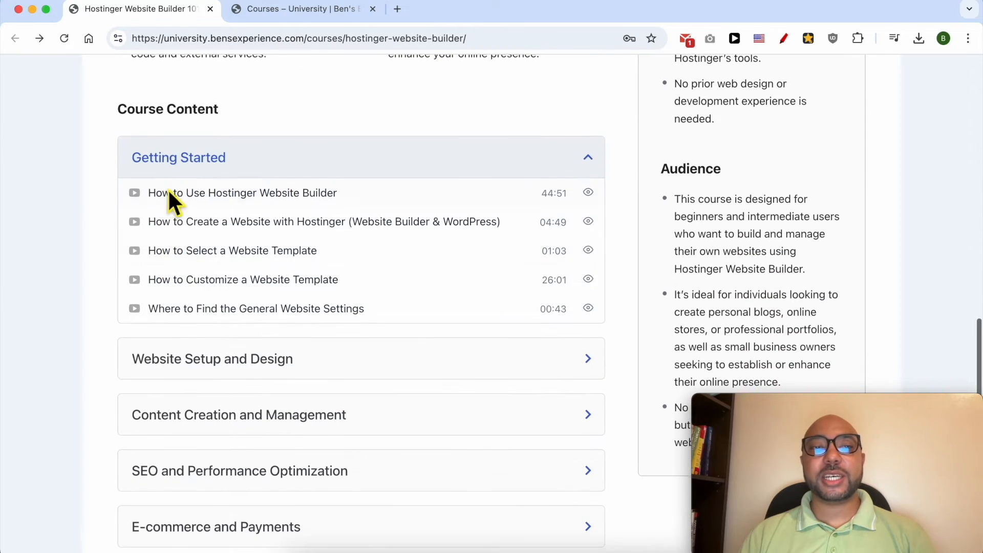
scroll(down, 3)
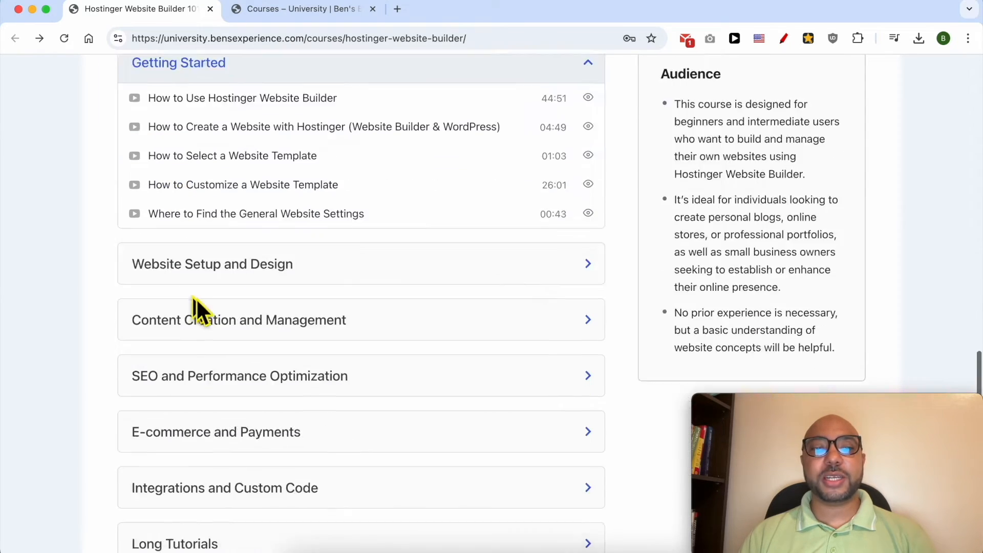
click(212, 263)
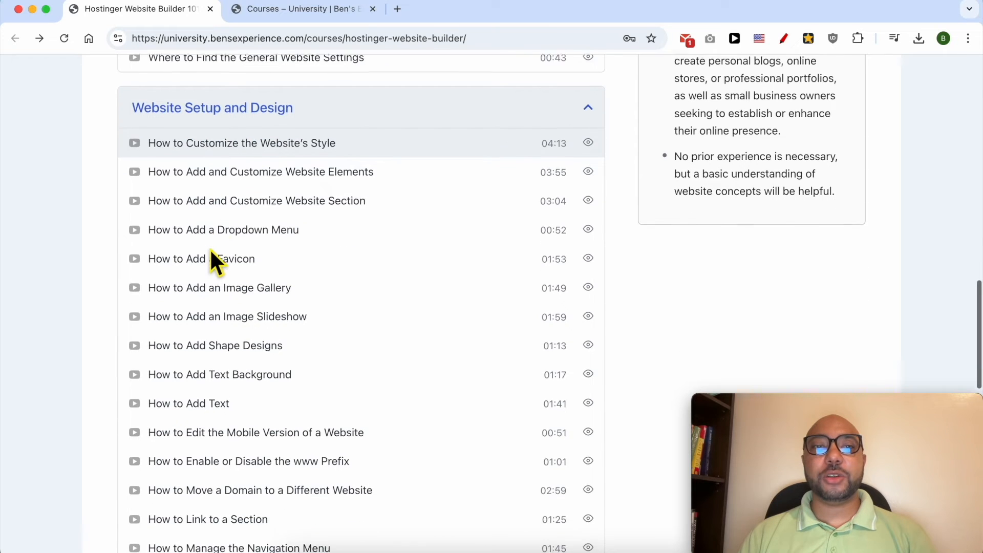
scroll(down, 3)
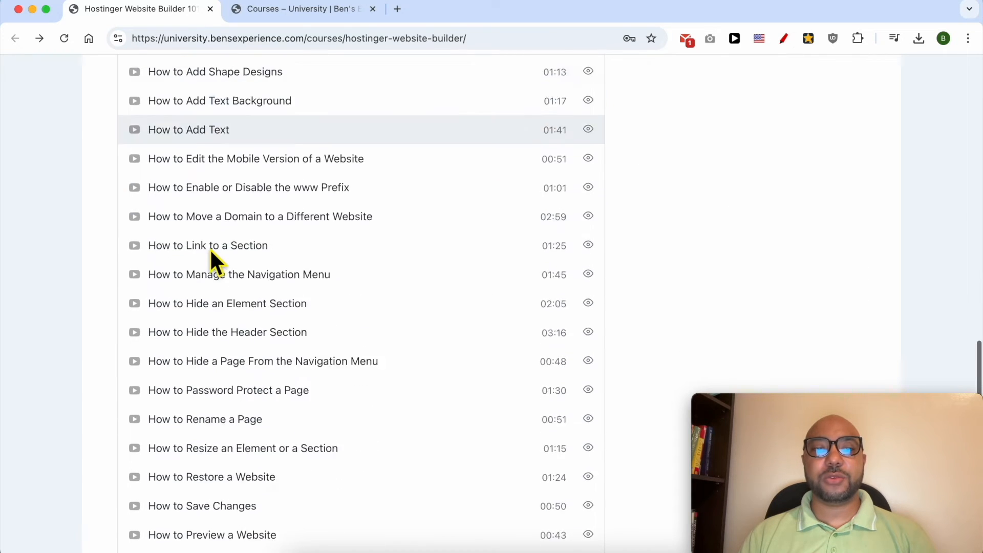
scroll(down, 3)
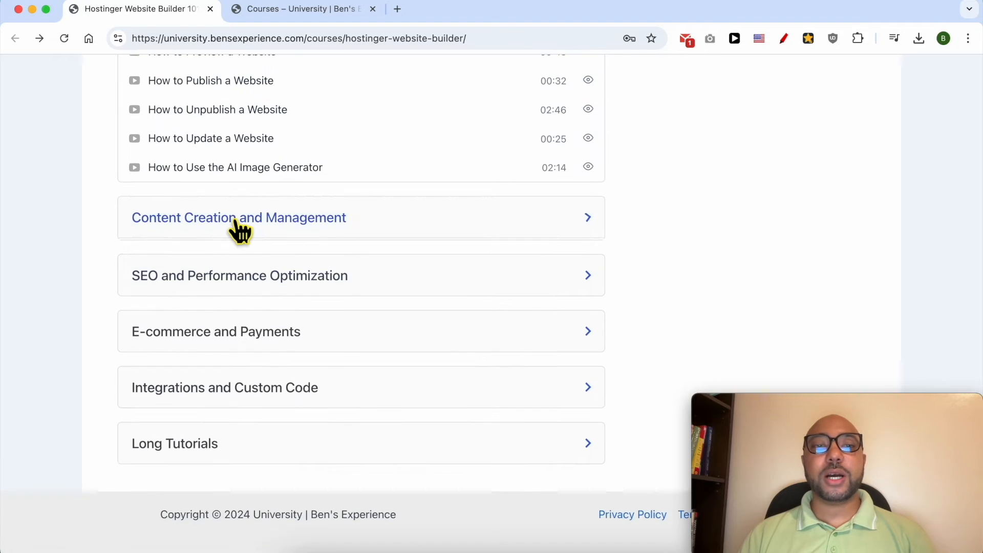
click(239, 217)
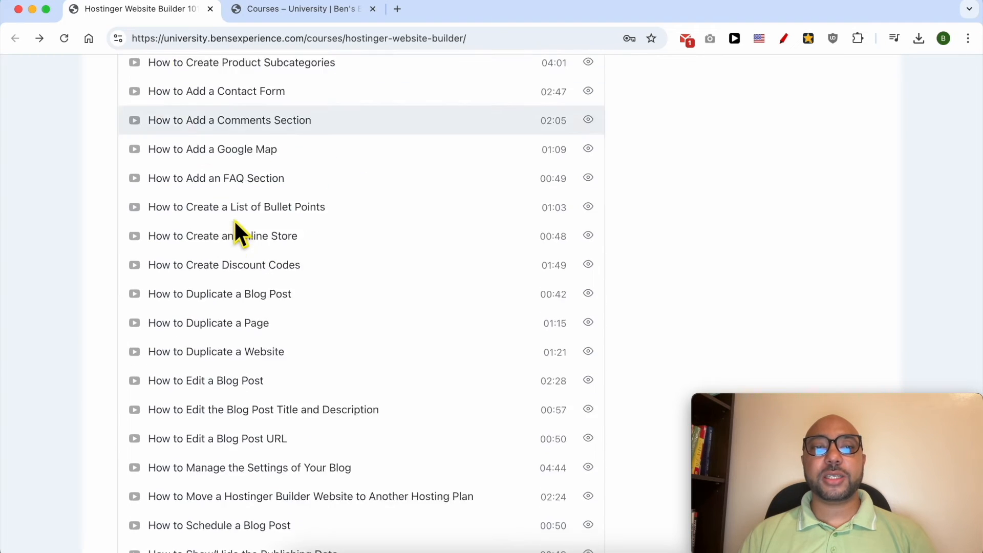
- Scroll through the remaining lessons and switch to the catalogue of all courses
scroll(down, 3)
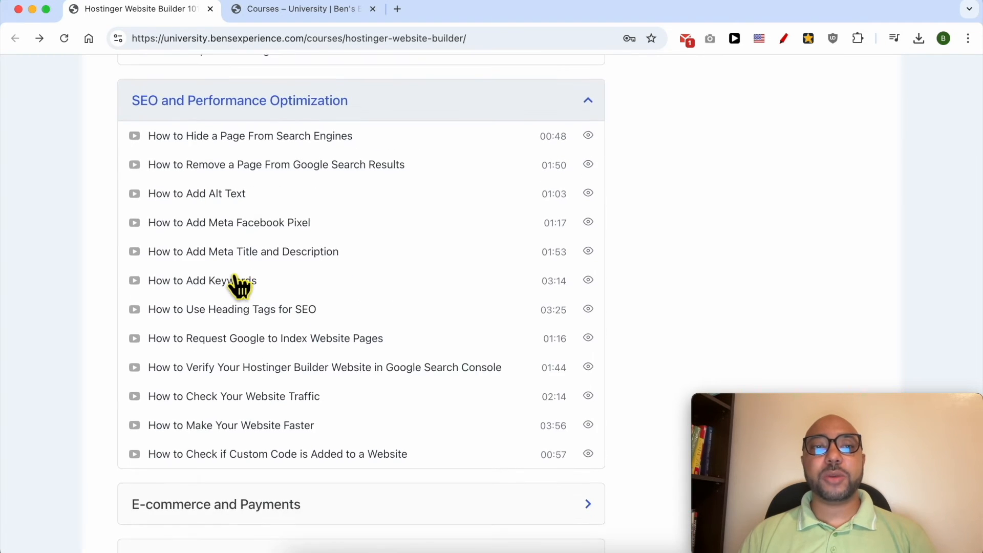
scroll(down, 3)
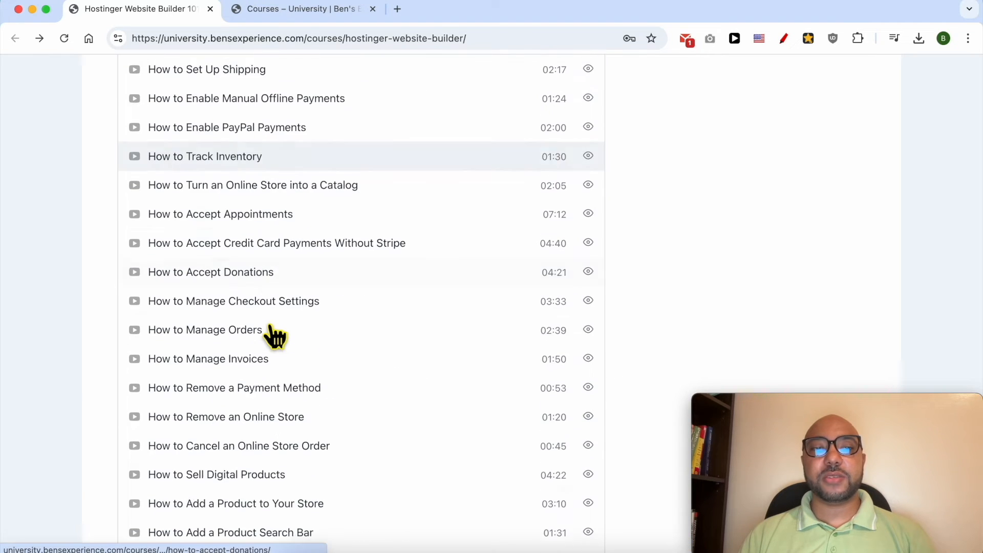
scroll(down, 3)
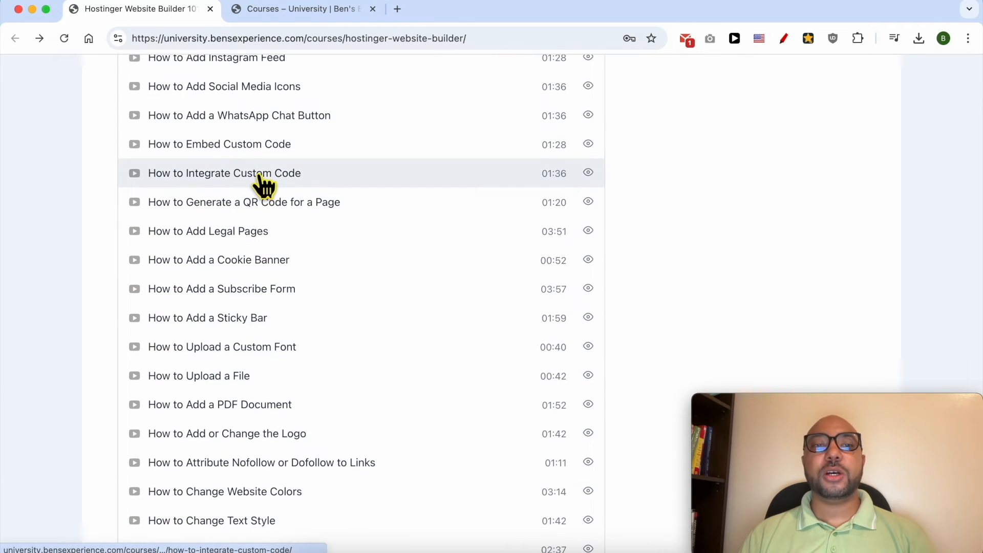
scroll(down, 3)
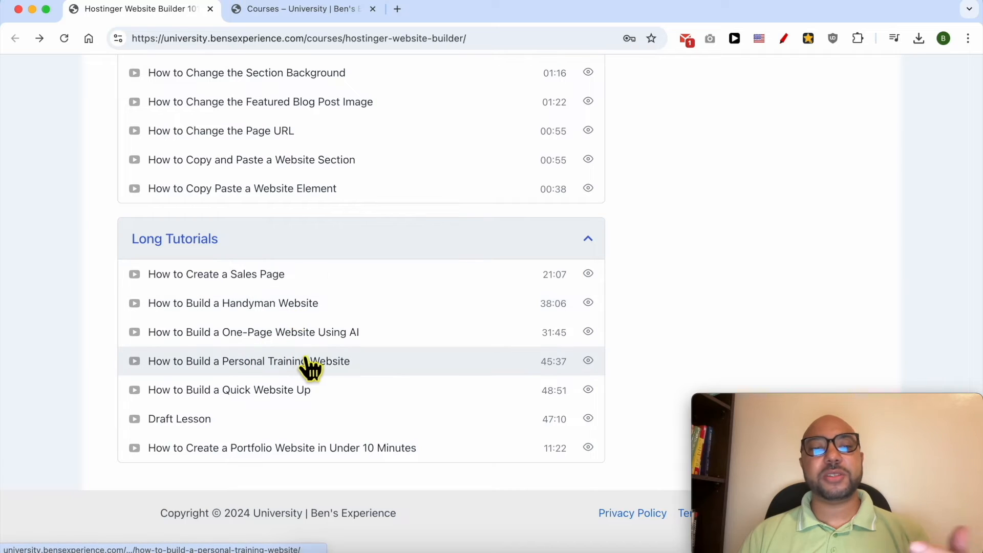
mouse_move(250, 463)
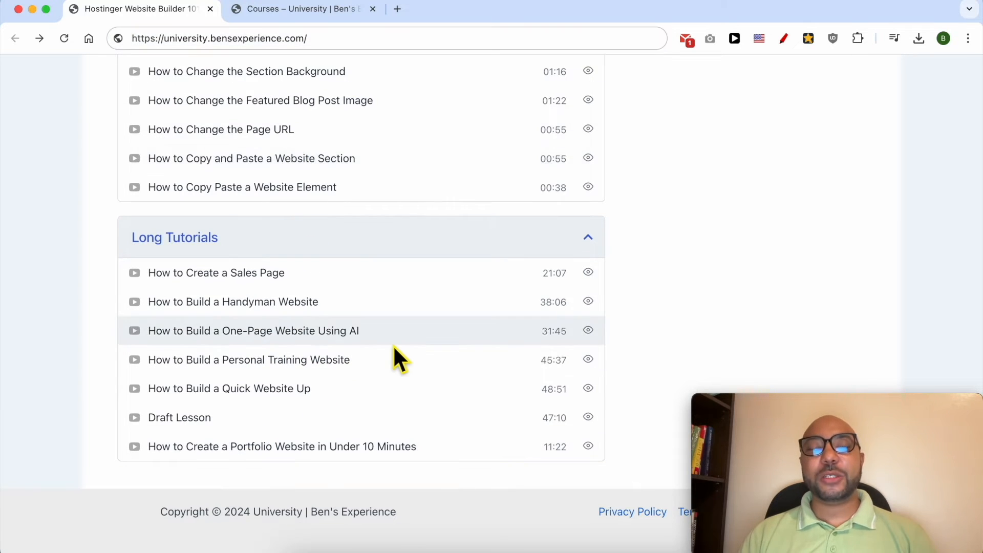
scroll(down, 3)
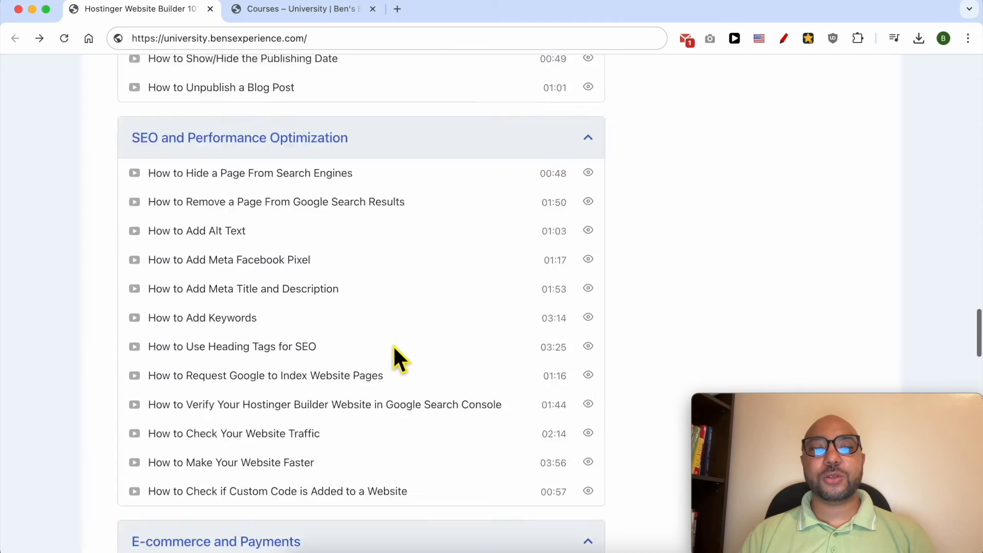
click(303, 9)
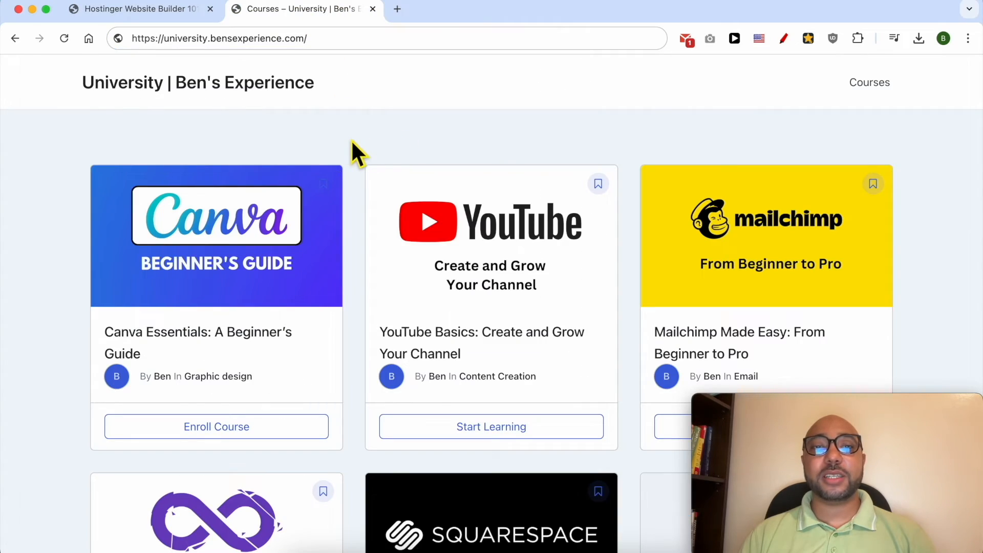
scroll(down, 3)
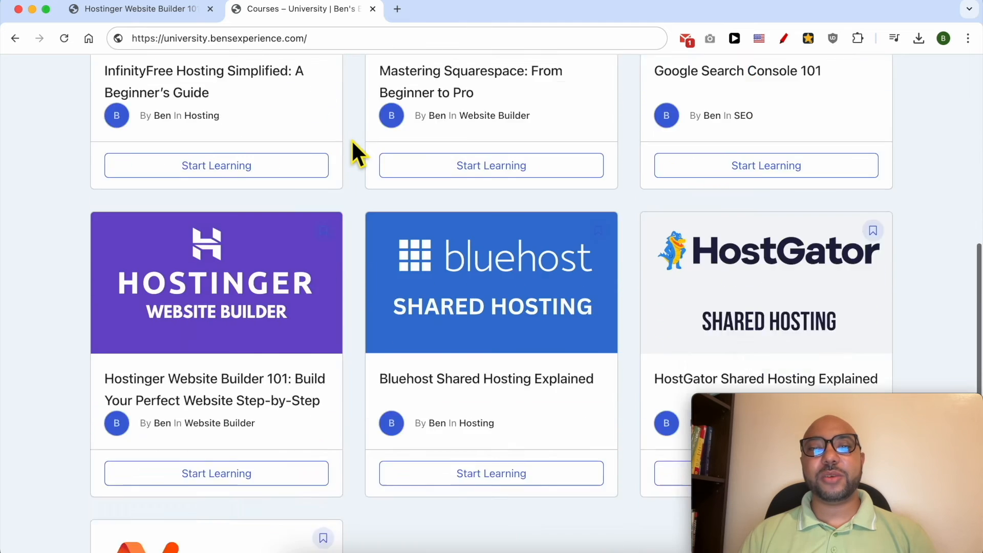
scroll(down, 3)
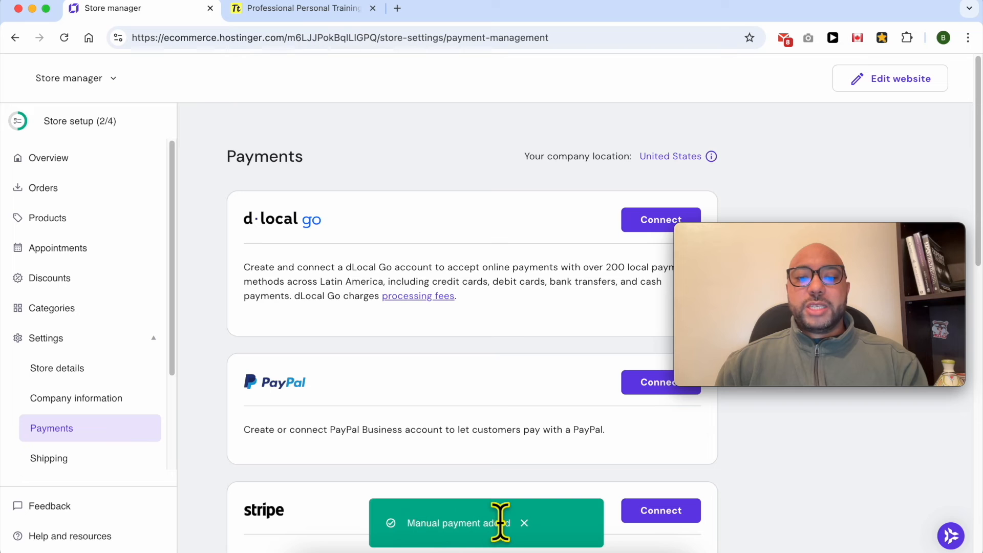
- Book the 1-hour training session for December 19 at 6:00 AM on the preview site
click(304, 9)
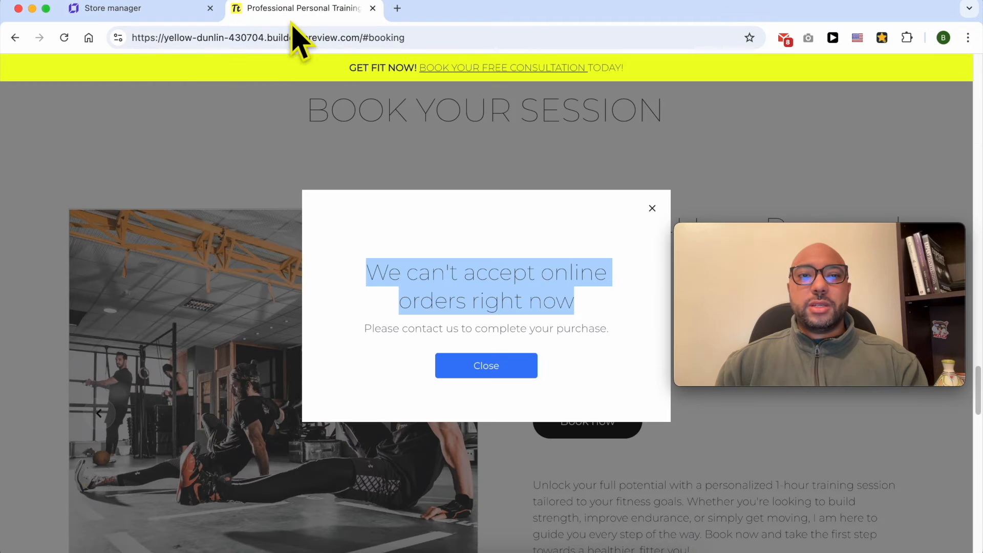
mouse_move(203, 245)
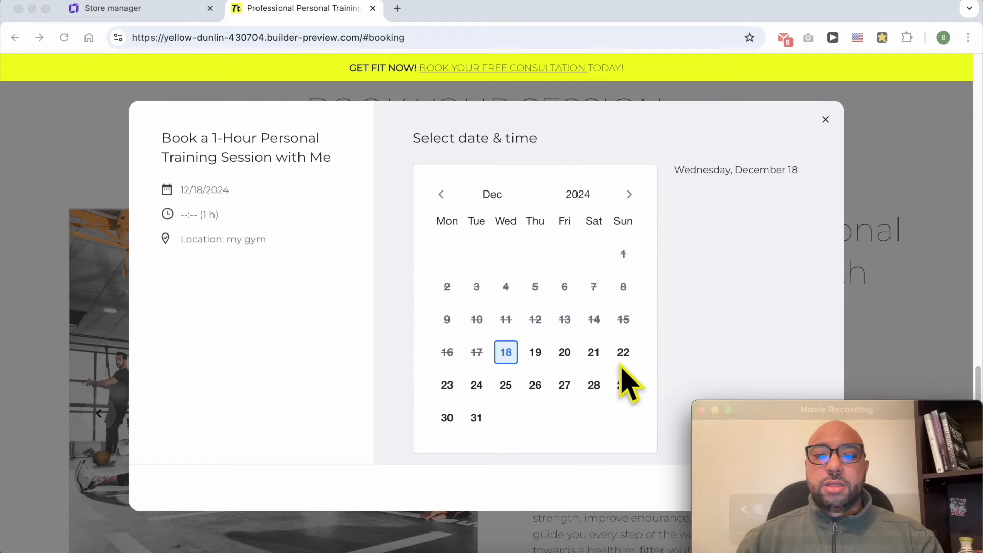
click(534, 352)
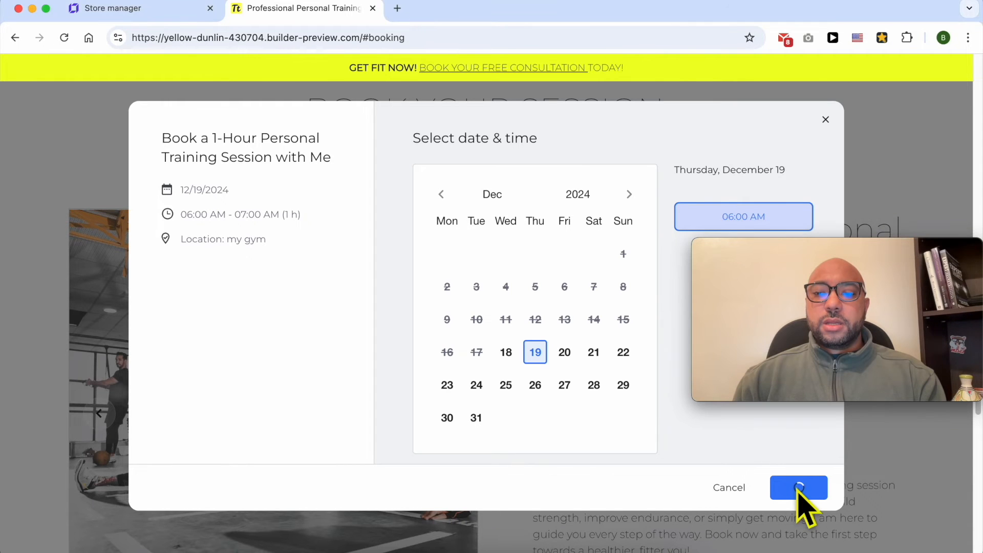
click(798, 488)
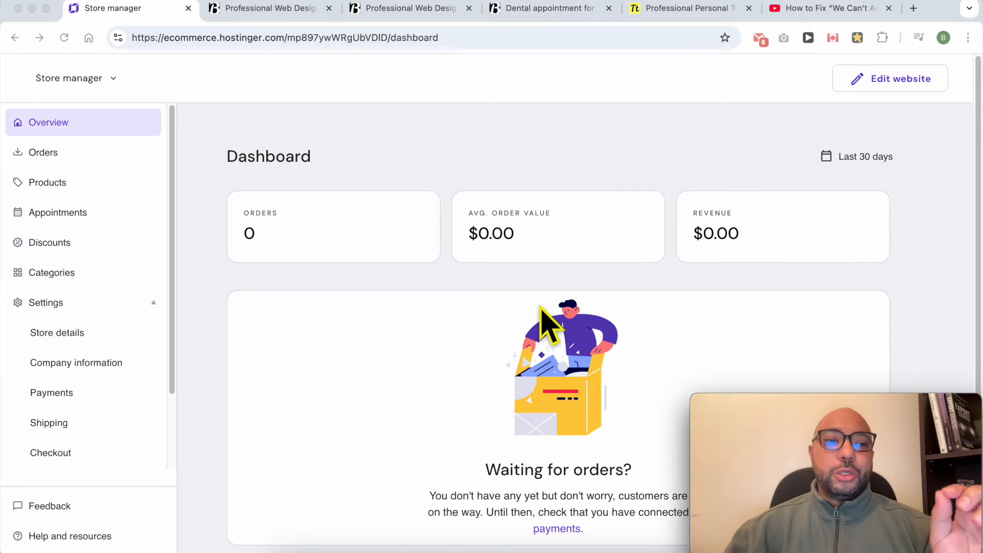
mouse_move(112, 376)
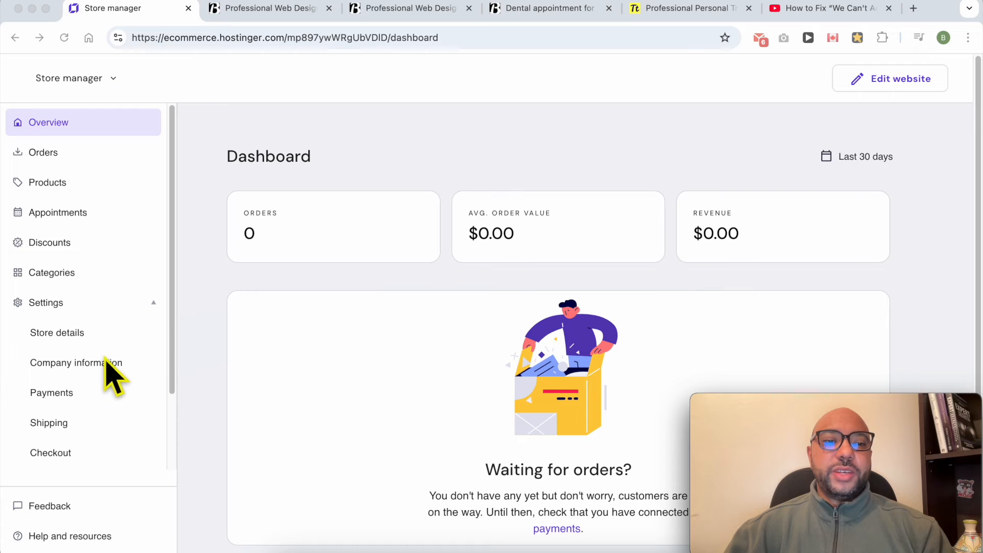
- Review the Dental office company information and contact details, then move to the next settings page
click(75, 362)
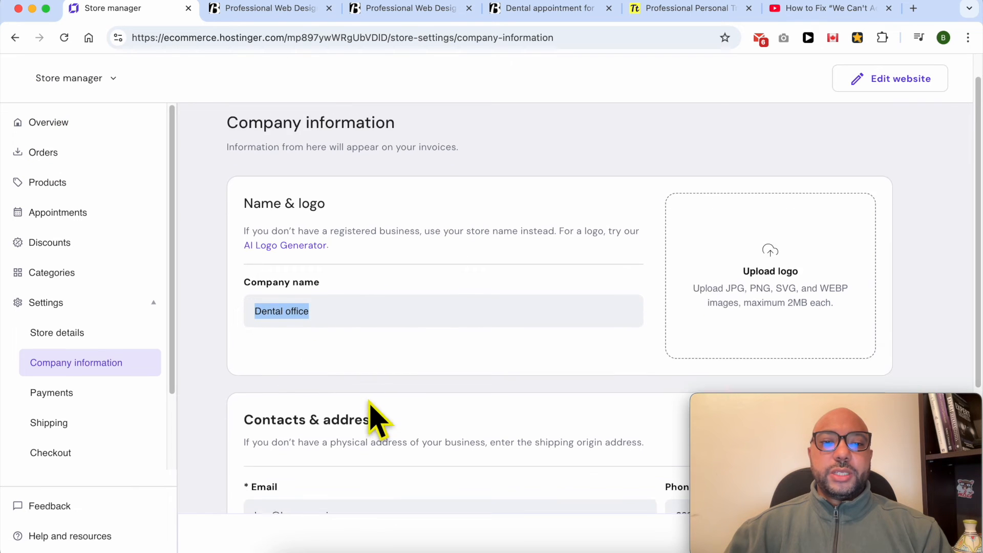
scroll(down, 3)
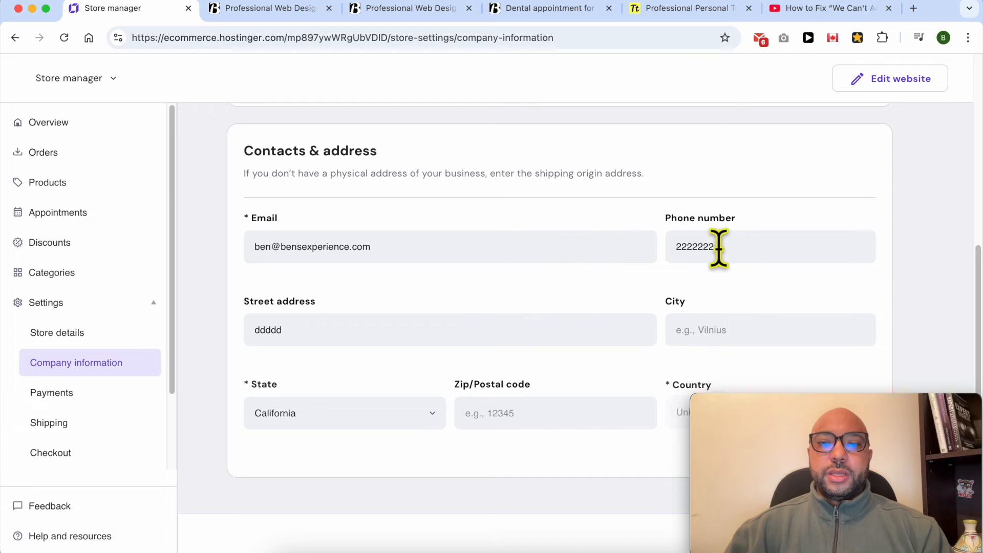
double_click(694, 245)
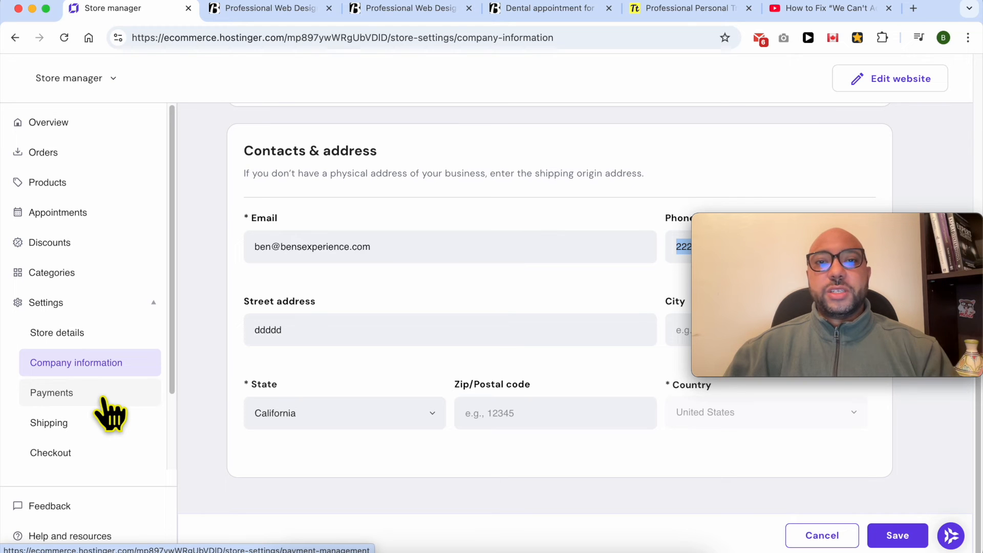
click(49, 421)
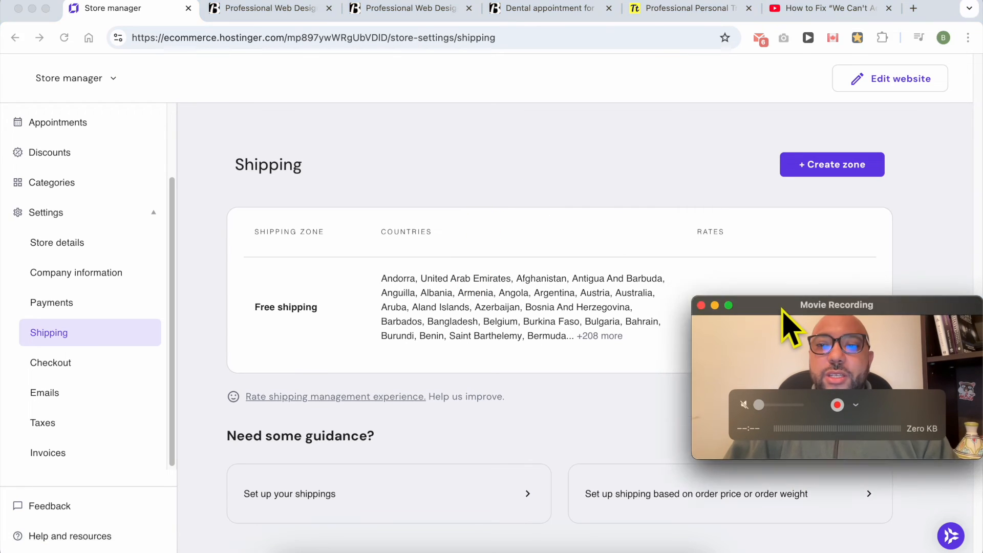
- Create an International shipping zone with all countries and a free Regular option
click(831, 163)
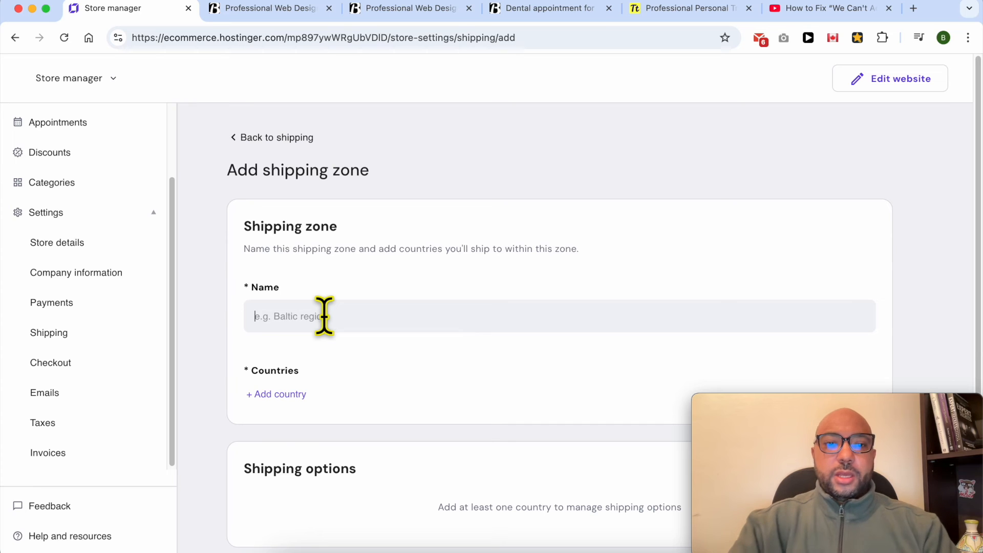
text(International)
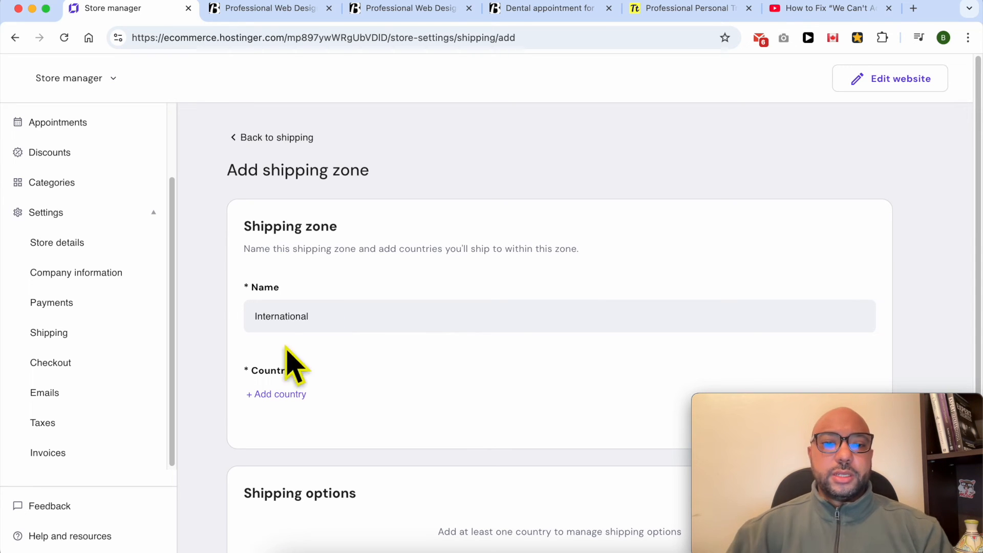
click(275, 393)
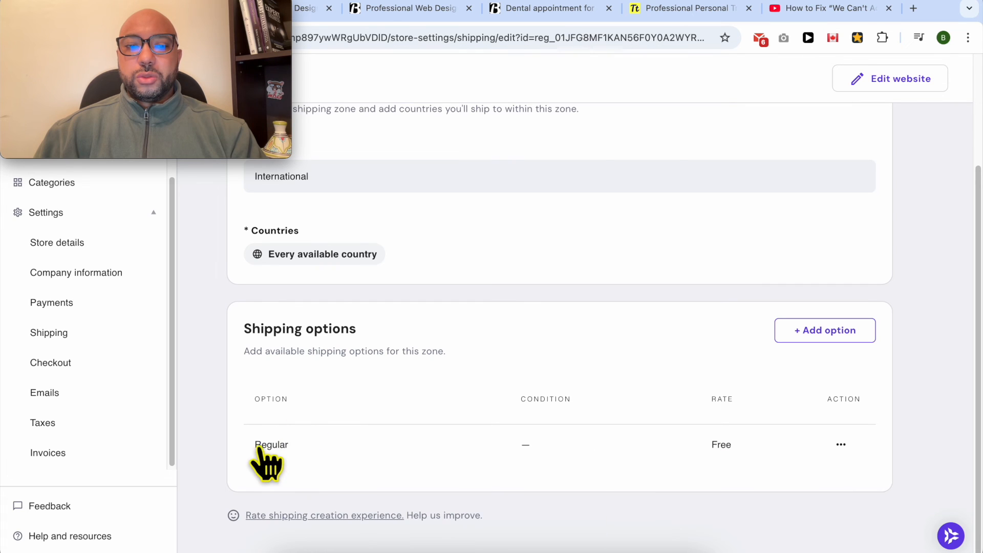
mouse_move(720, 461)
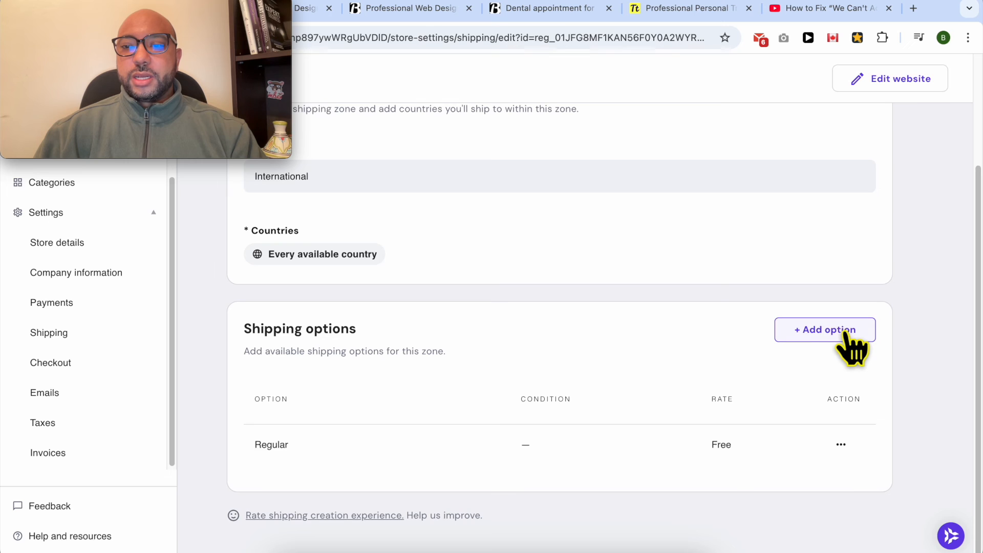
click(824, 330)
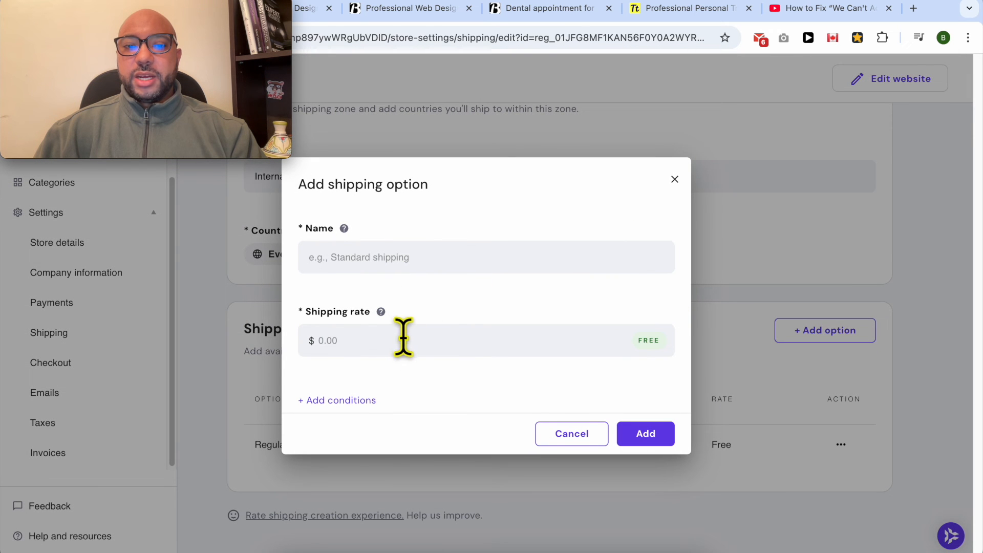
click(571, 433)
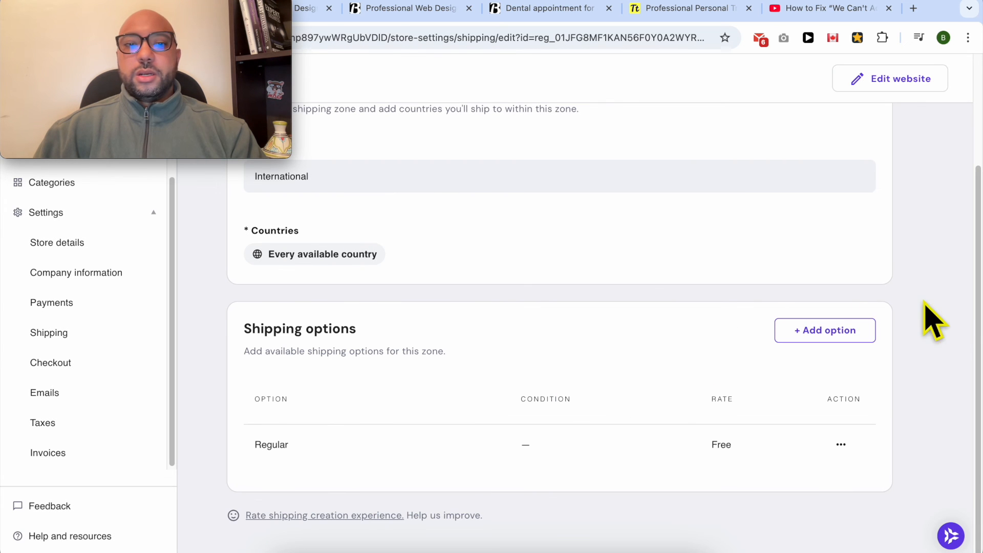
mouse_move(300, 423)
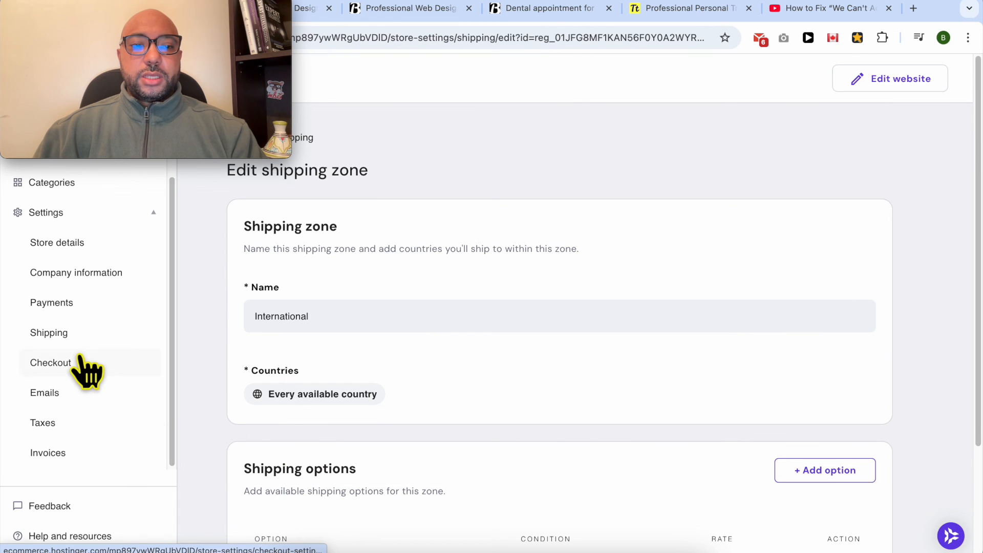
- Check the shipping zones and company info, then scroll Payments to the Manual payment section
click(49, 332)
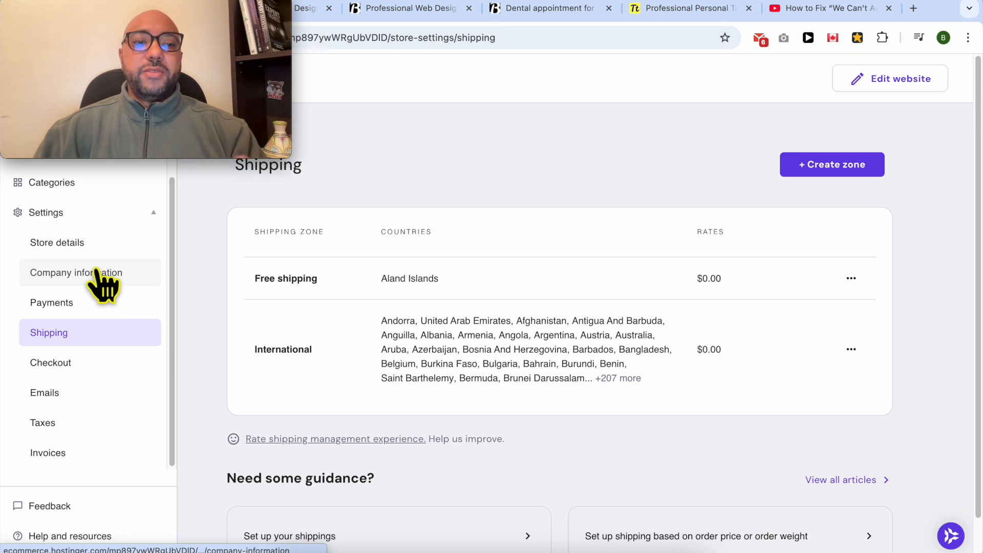
click(74, 272)
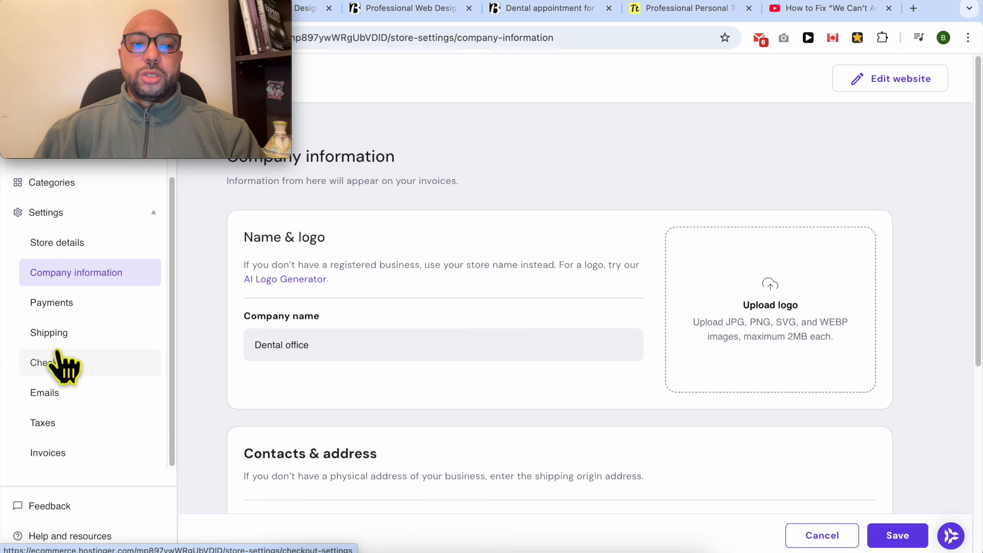
click(51, 302)
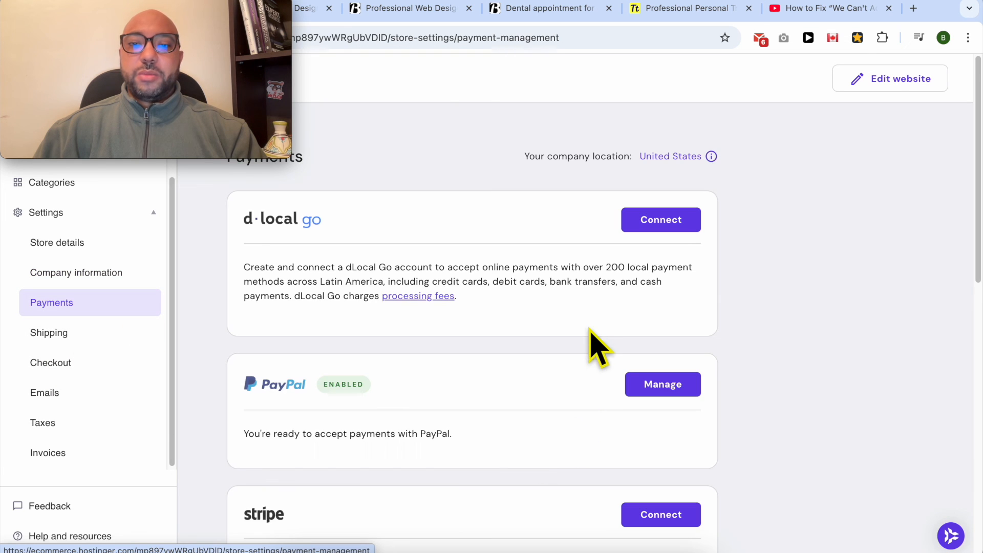
scroll(down, 3)
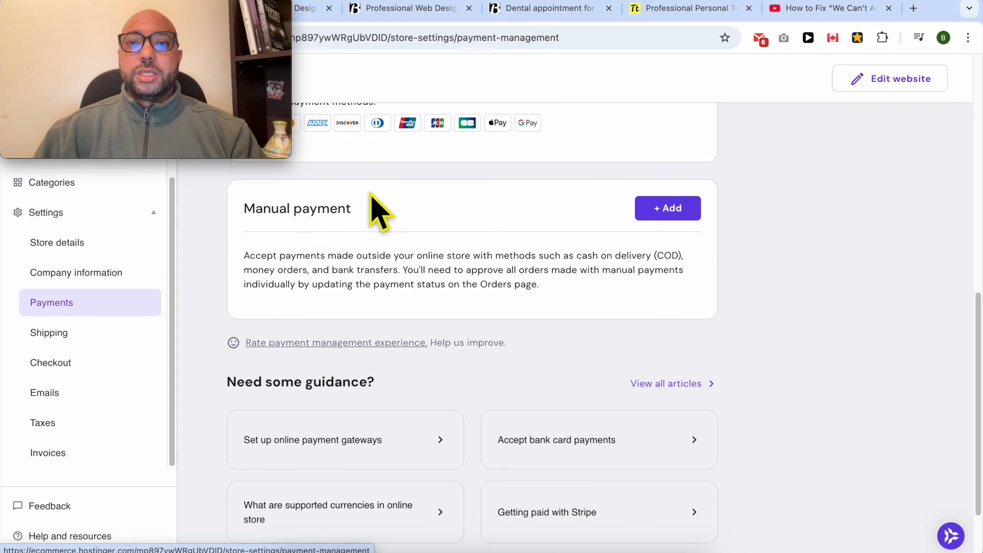
scroll(down, 3)
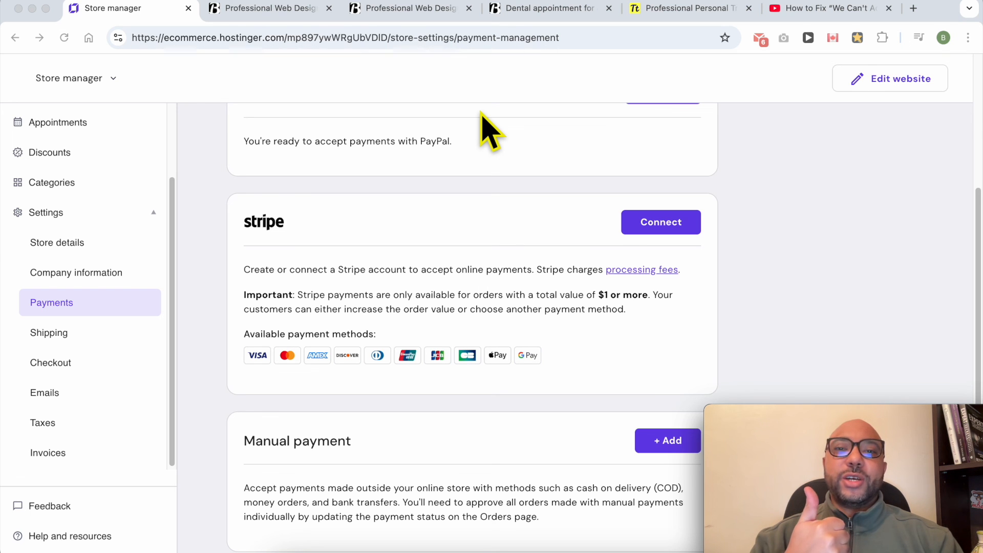
mouse_move(532, 104)
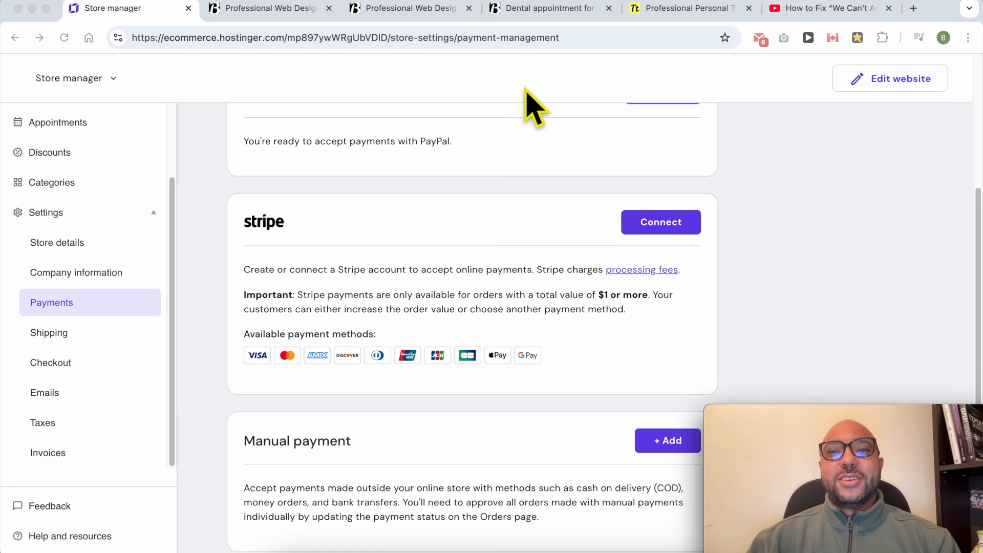